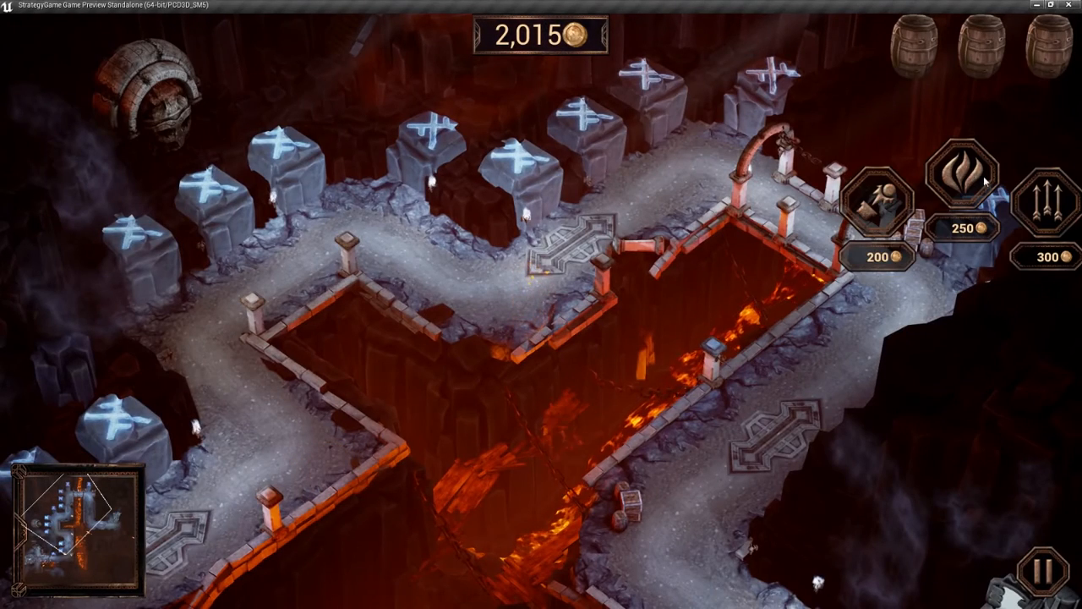
# Step: Launch the StrategyGame standalone preview of the lava-cave tower defense map
pyautogui.click(957, 172)
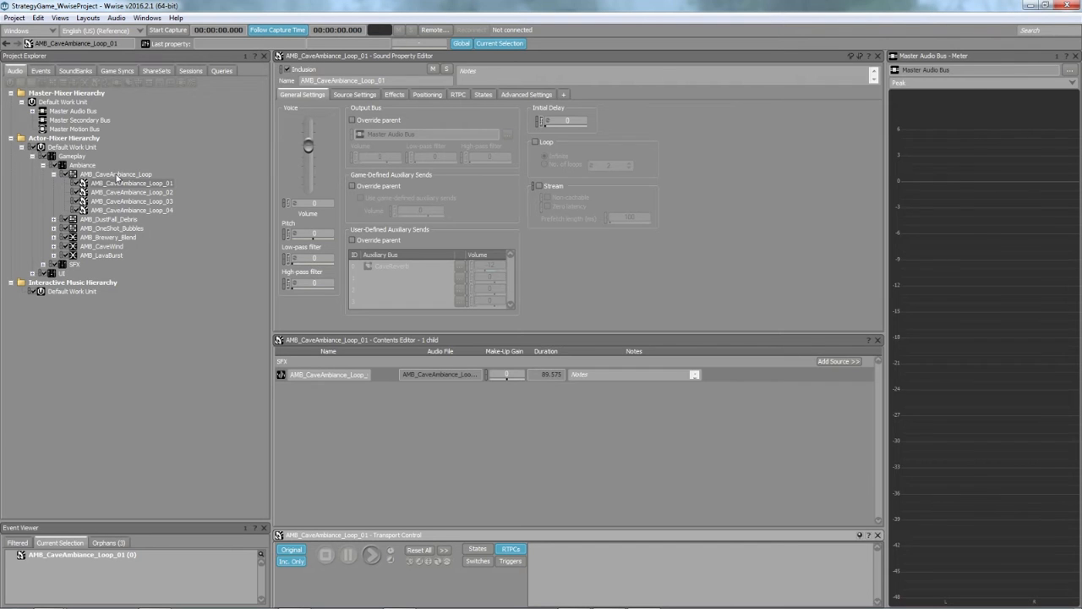
# Step: Inspect the trim regions of the cave ambiance Loop_03 and Loop_04 sources in the Source Editor
pyautogui.doubleClick(132, 183)
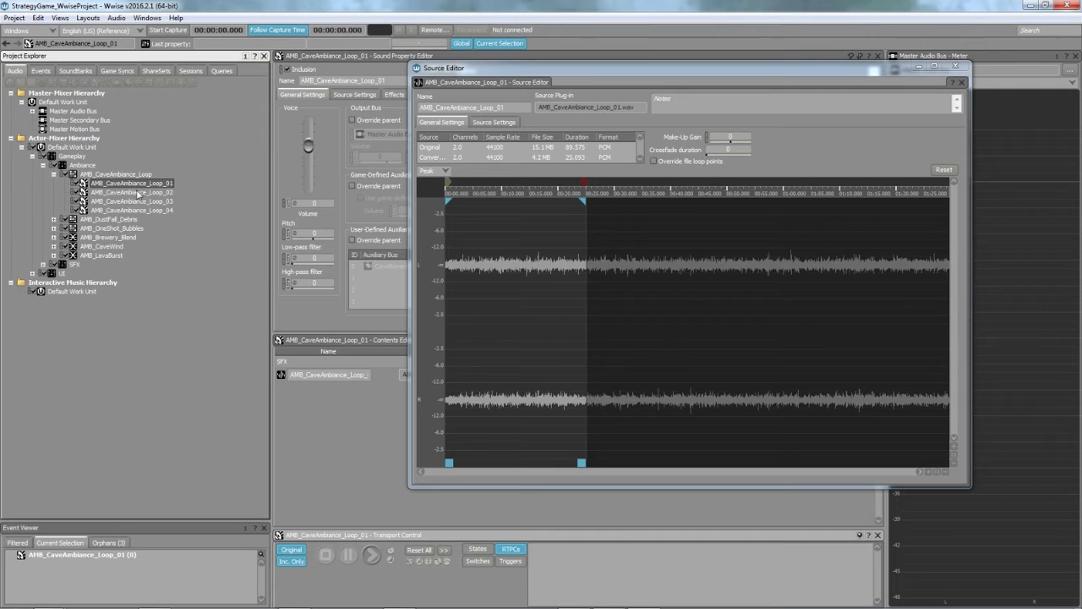
pyautogui.click(132, 201)
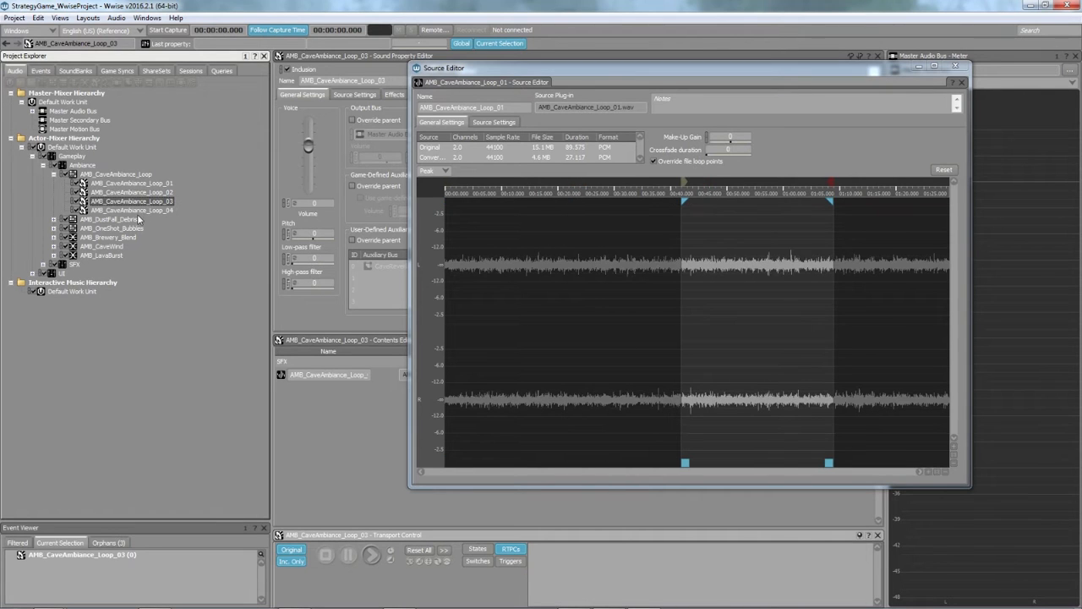
pyautogui.click(132, 210)
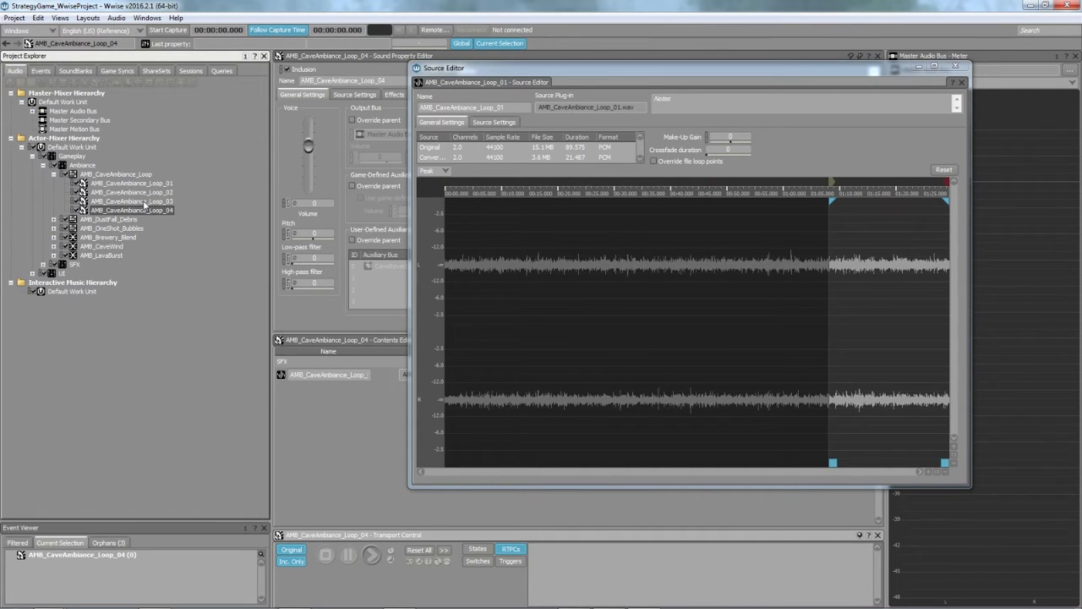
pyautogui.click(132, 183)
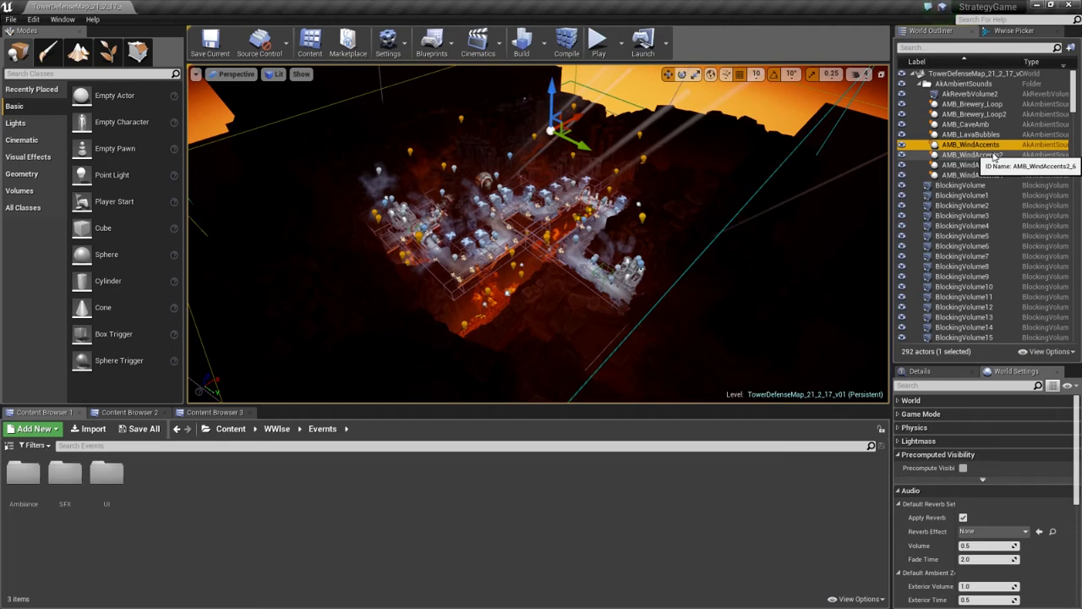
# Step: Select the AMB_WindAccents sound actor to bring up the AMB_CaveWind blend container
pyautogui.click(967, 166)
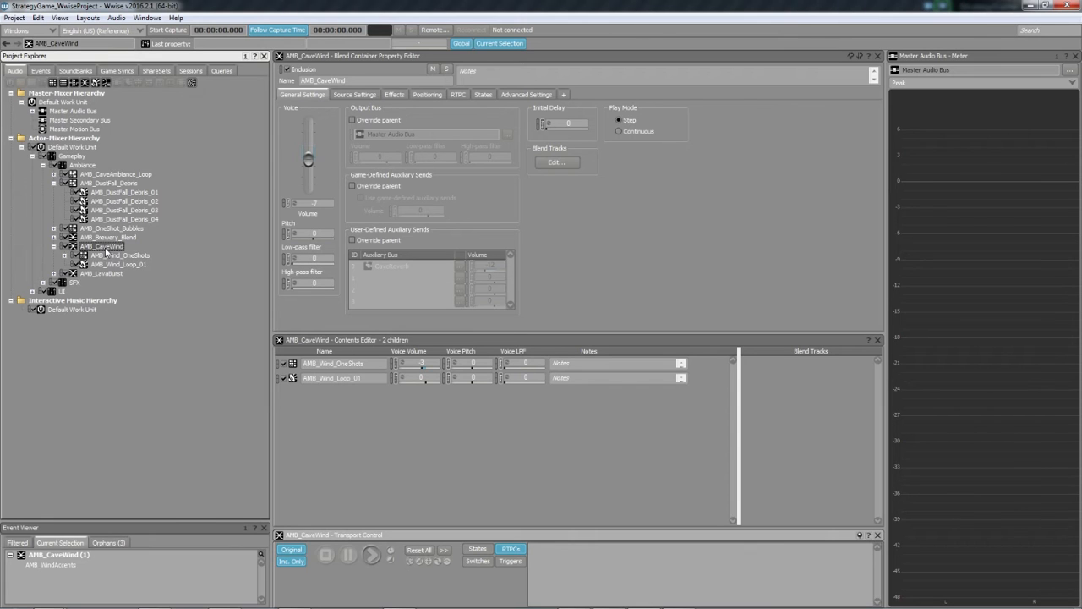
# Step: Review AMB_Wind_OneShots, its AMB_WindAccents event, and the Initial Delay randomizer
pyautogui.click(120, 256)
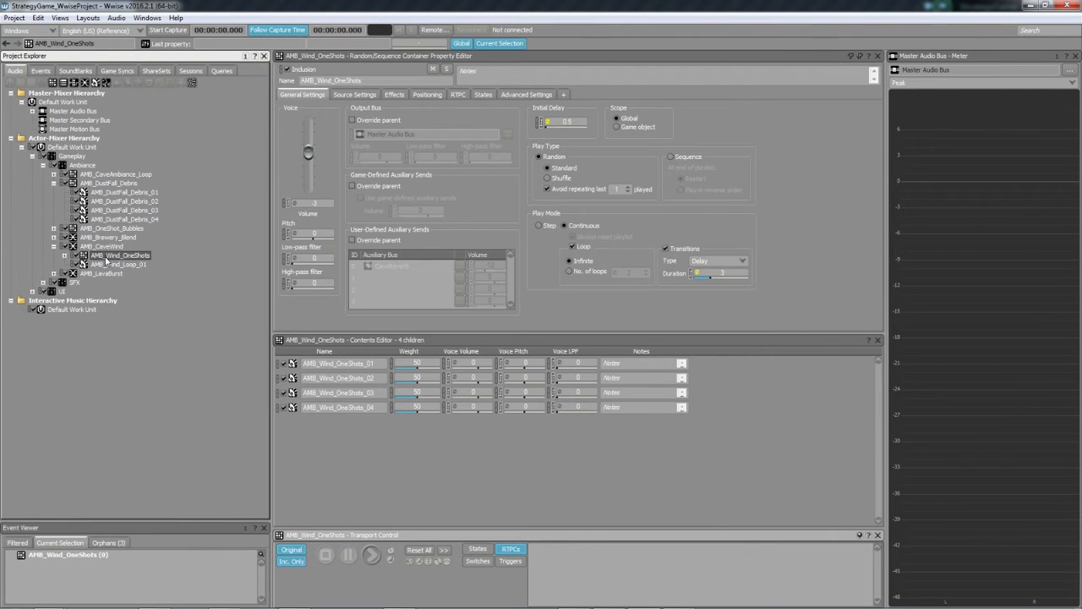
pyautogui.click(118, 264)
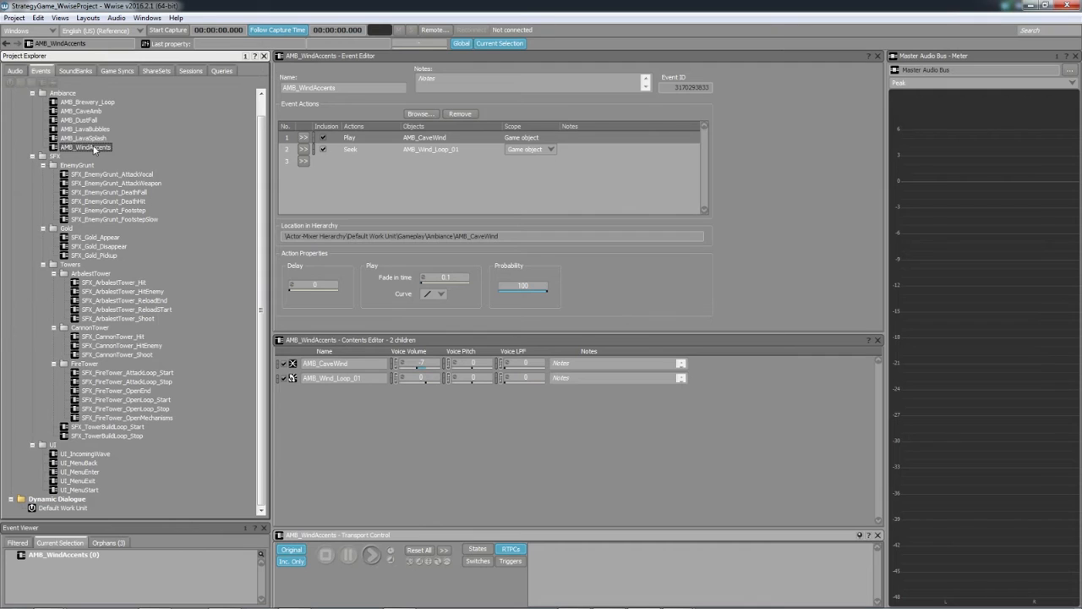
pyautogui.moveTo(227, 164)
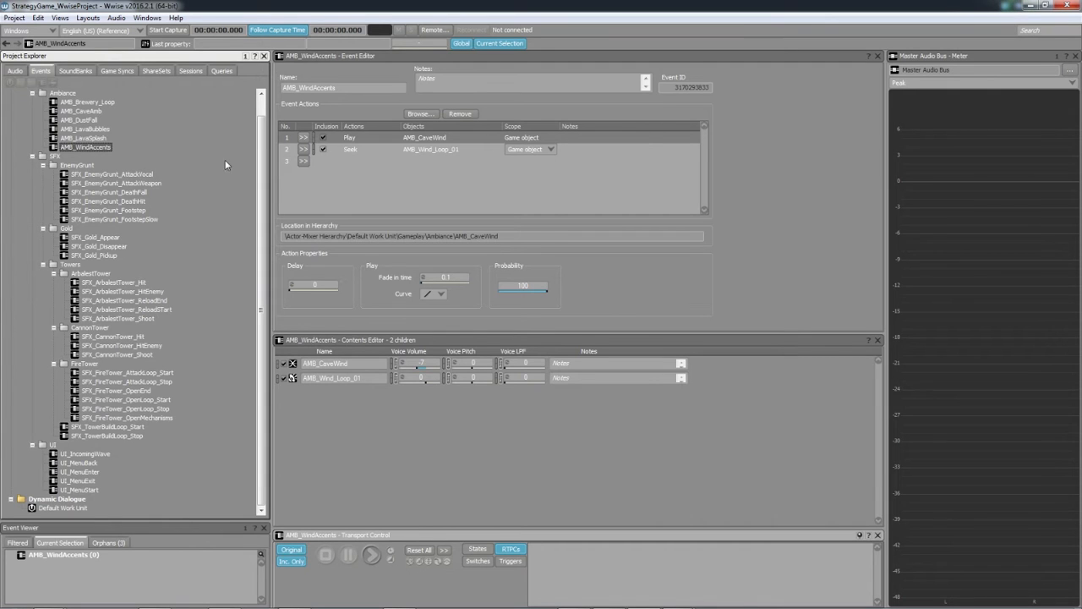
pyautogui.click(381, 148)
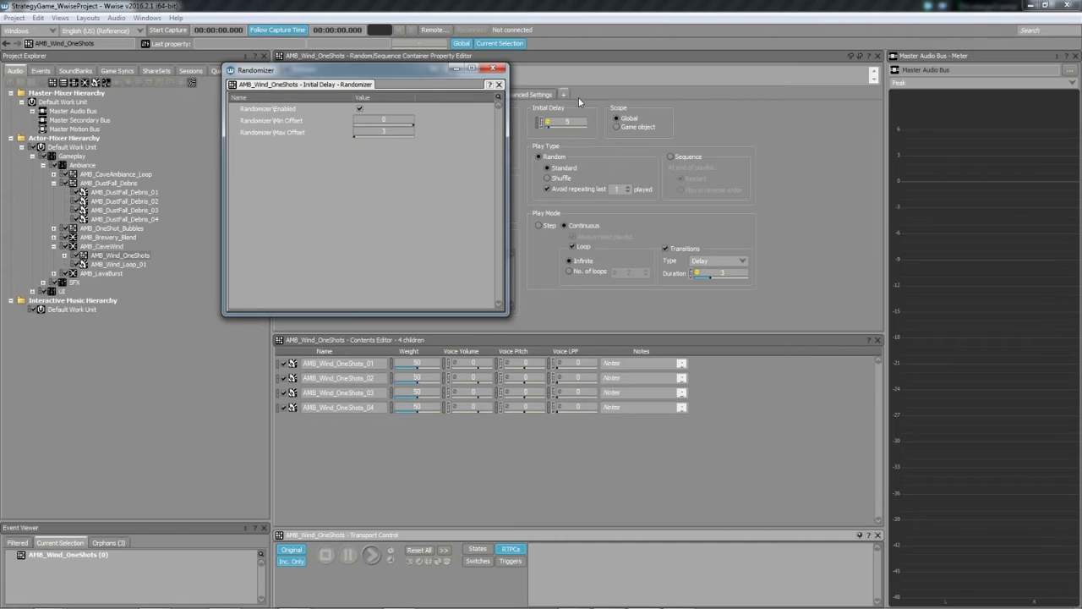
pyautogui.moveTo(533, 109)
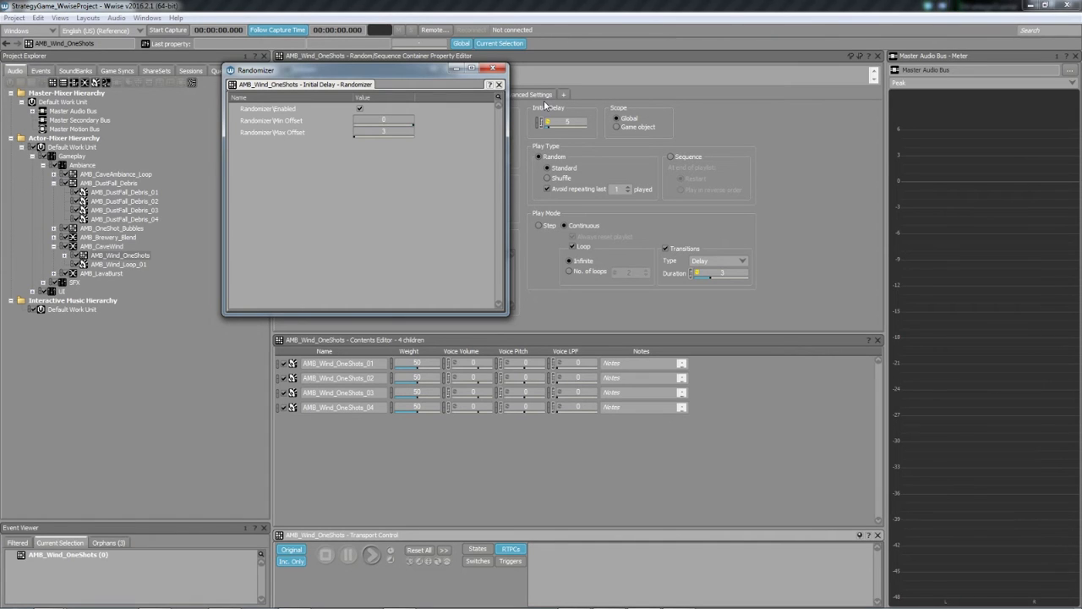
pyautogui.moveTo(376, 145)
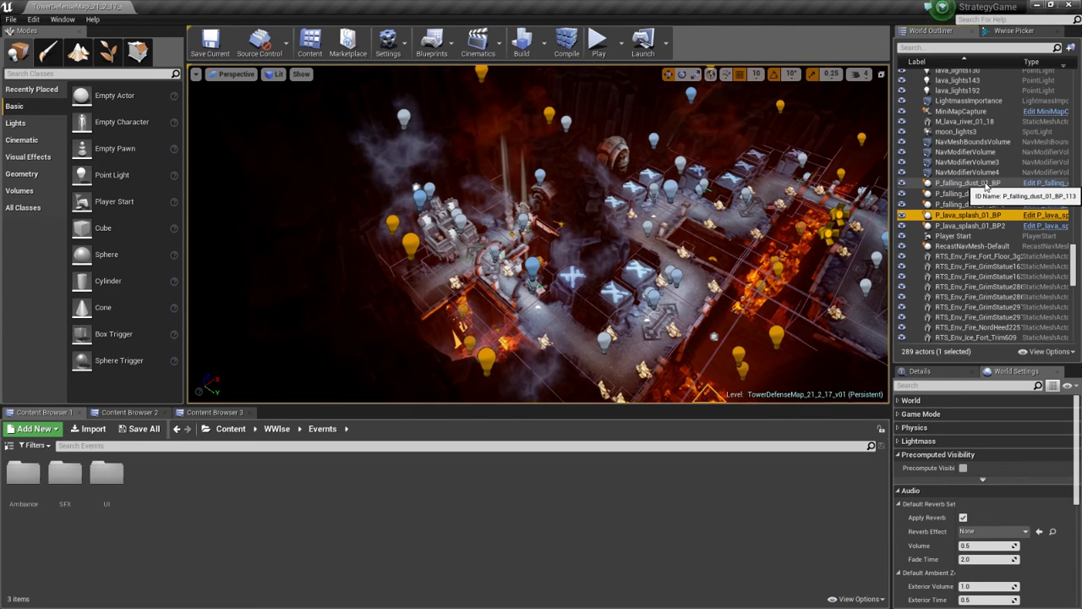
# Step: Open the P_lava_splash_01_BP Event Graph that posts the lava splash sound on spawn
pyautogui.doubleClick(967, 215)
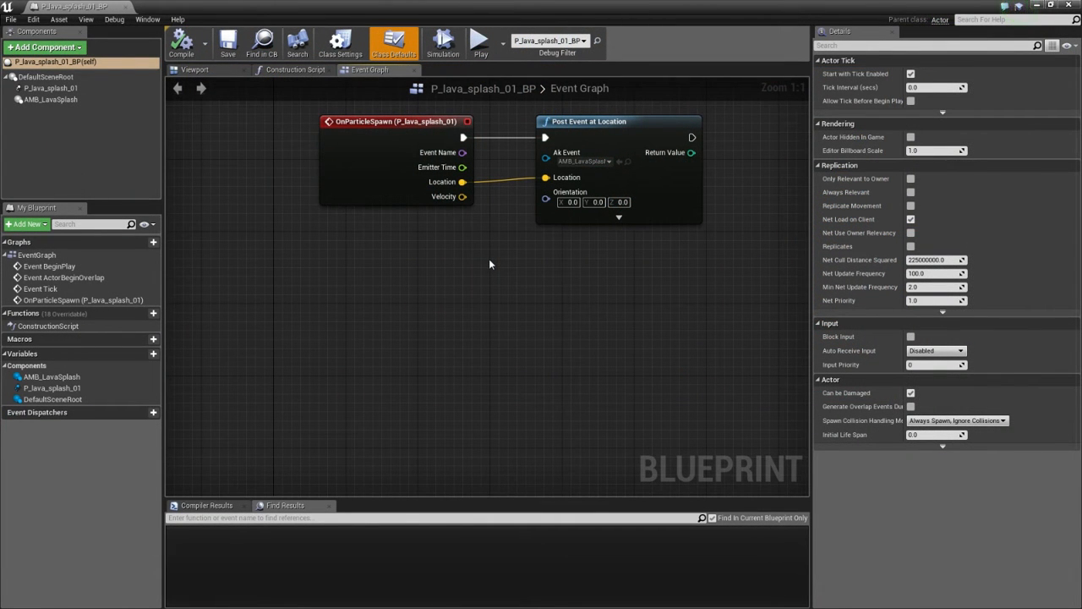
pyautogui.moveTo(358, 140)
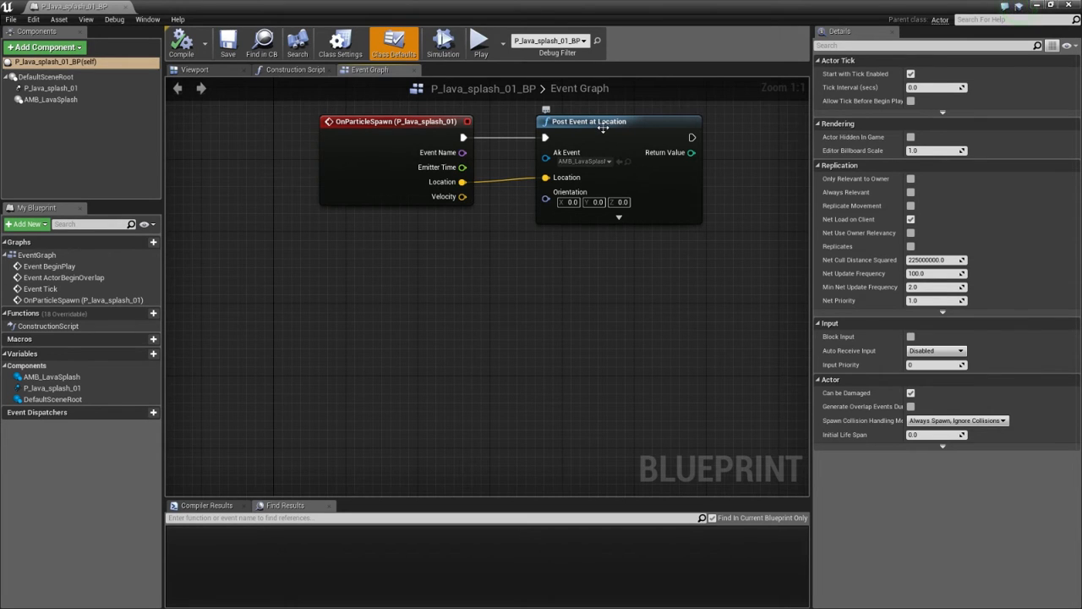
pyautogui.moveTo(613, 125)
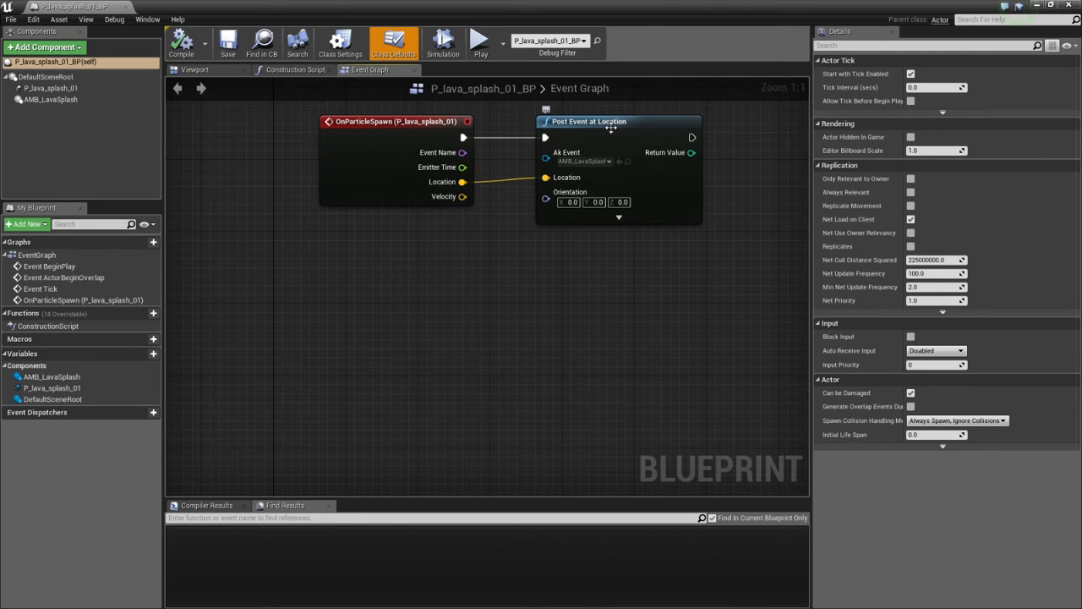
pyautogui.click(609, 122)
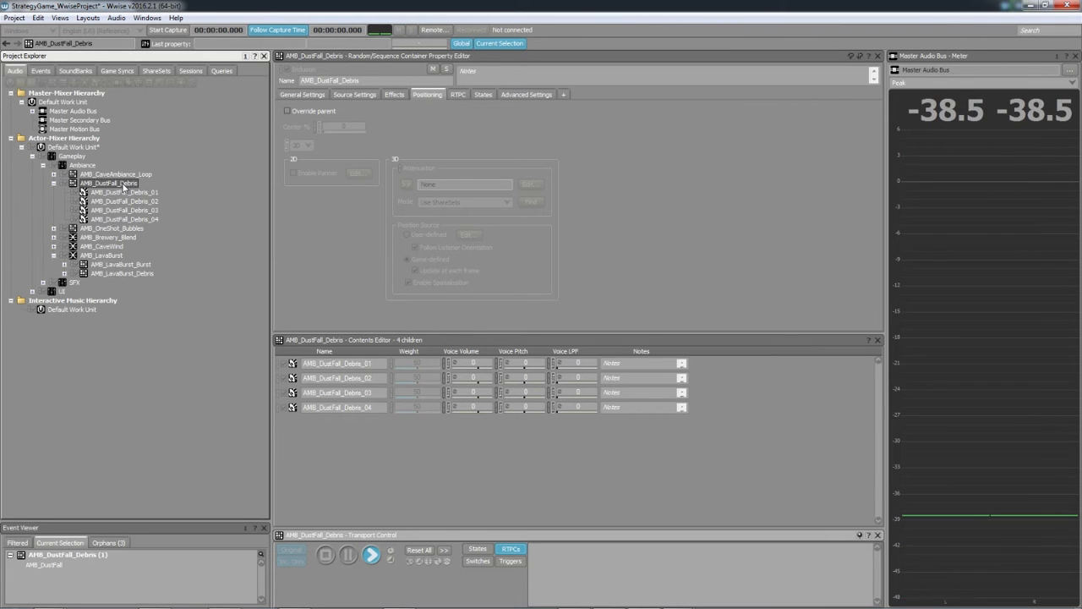
# Step: Audition AMB_DustFall_Debris and bring up the AMB_LavaBurst blend container
pyautogui.click(101, 256)
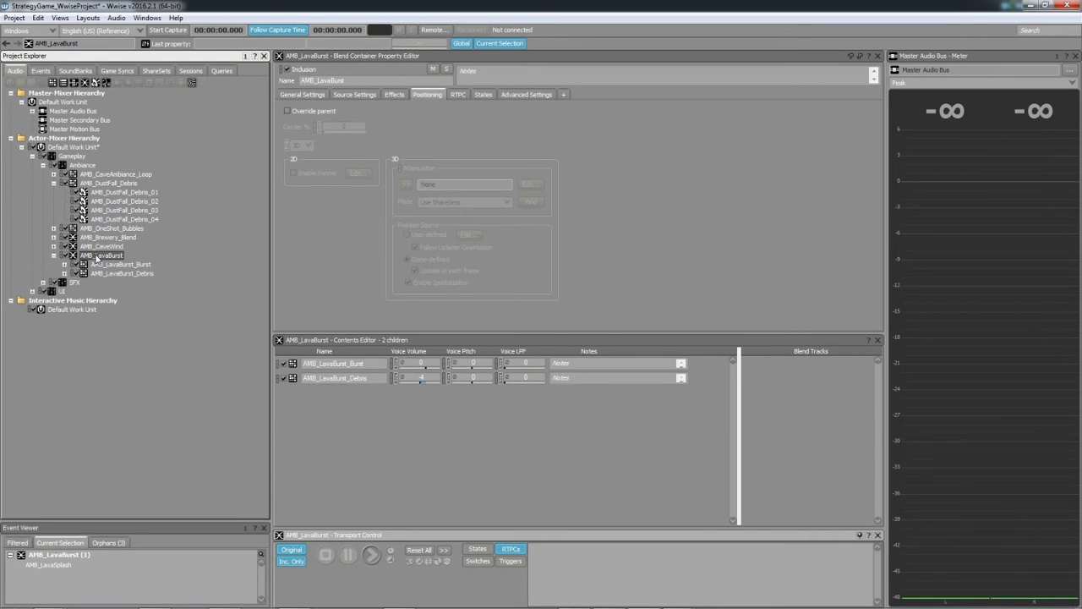
pyautogui.click(365, 561)
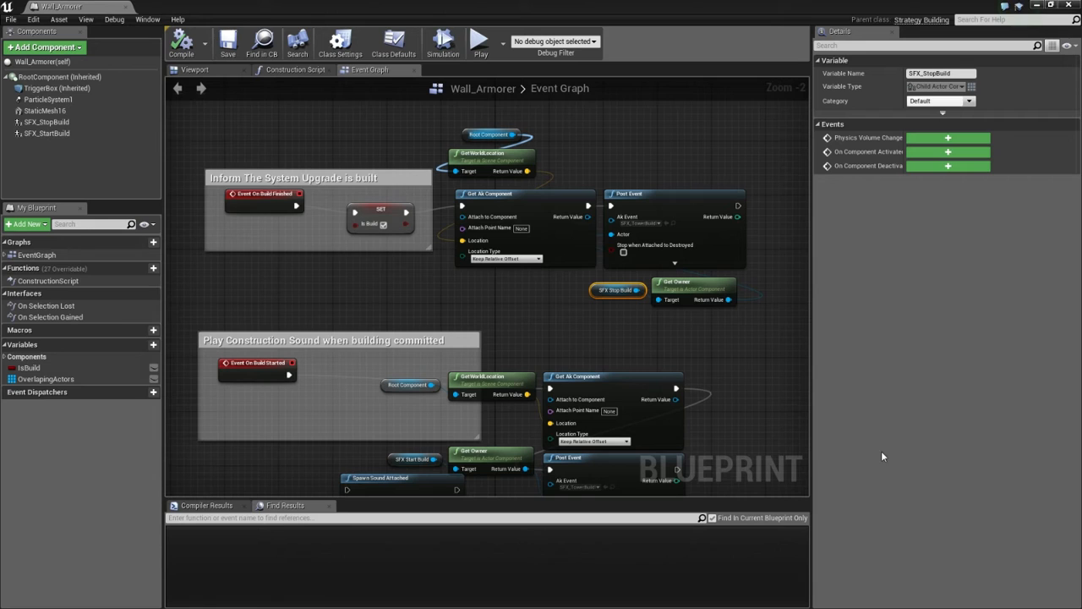
pyautogui.moveTo(832, 406)
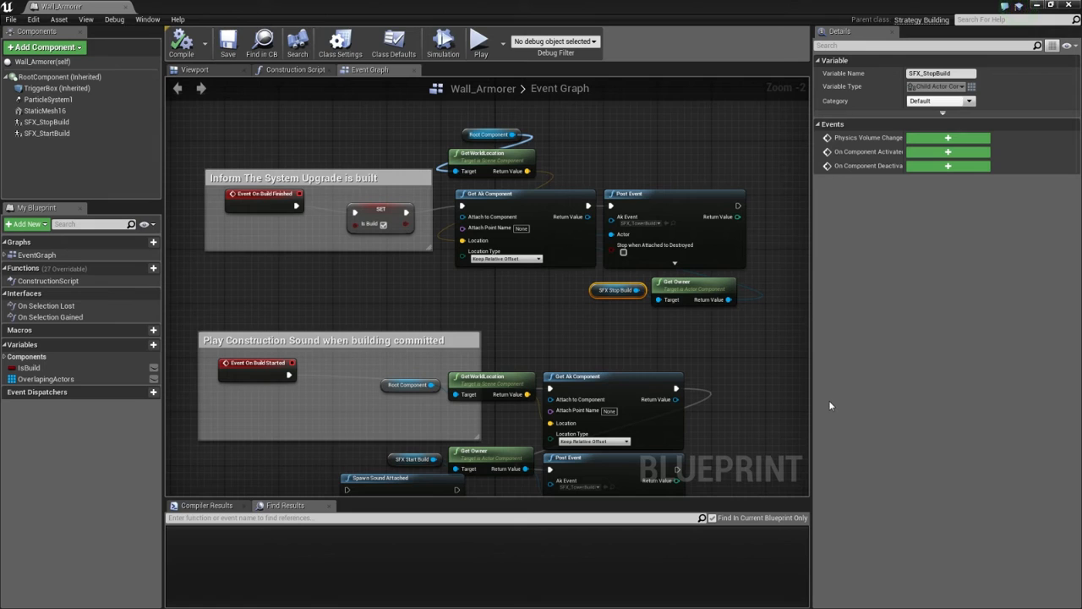
pyautogui.moveTo(734, 389)
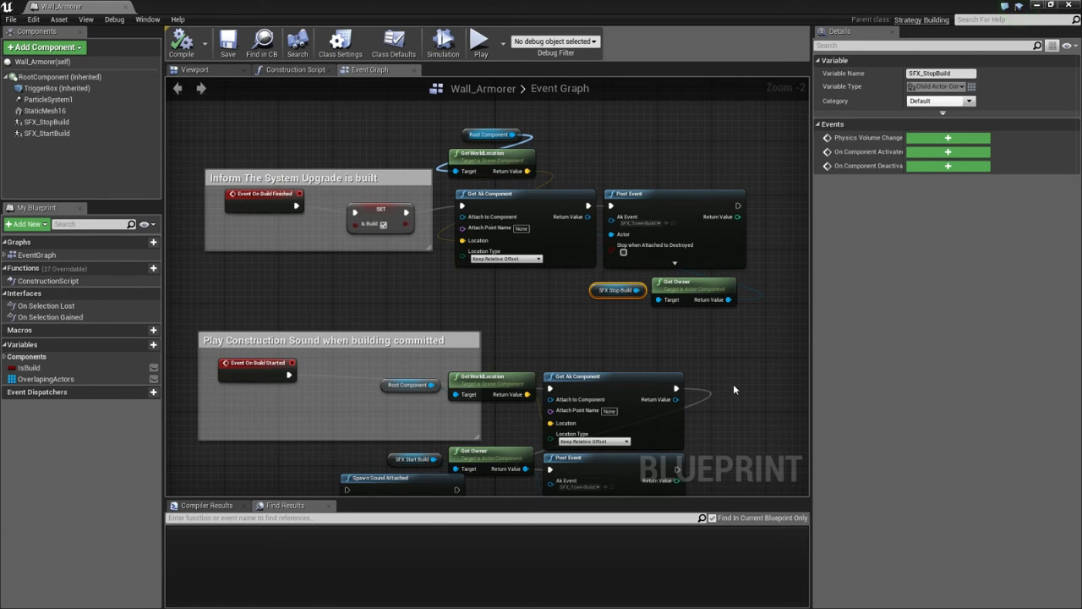
pyautogui.moveTo(742, 389)
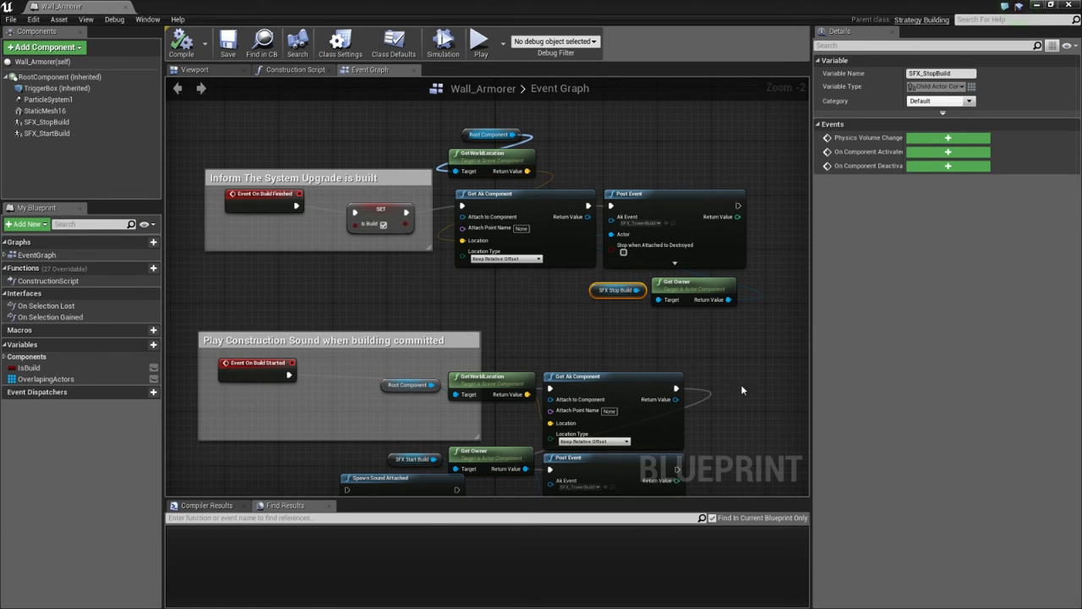
pyautogui.moveTo(738, 397)
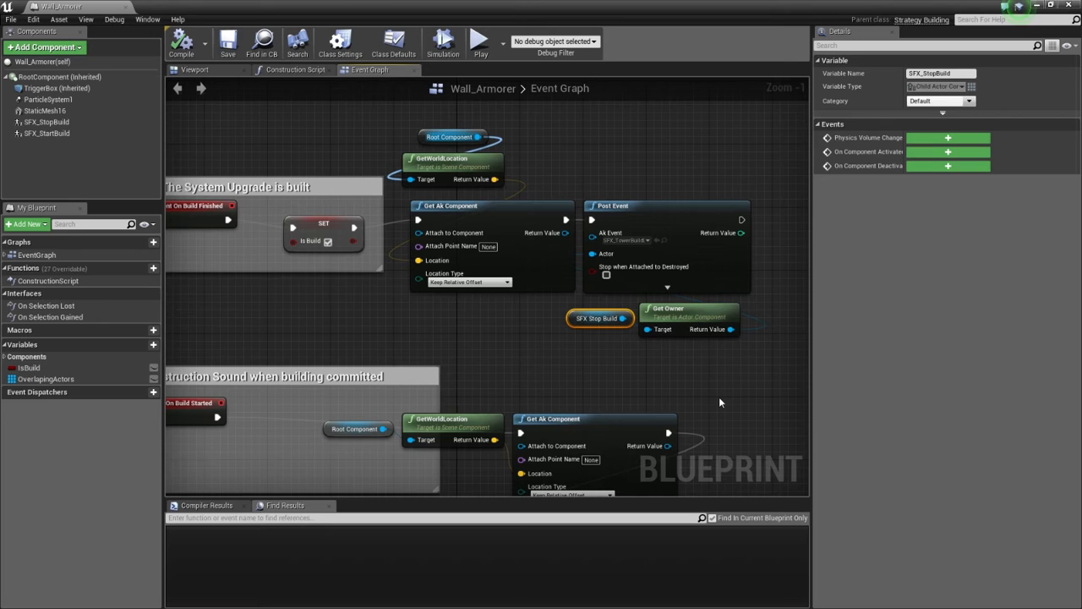
pyautogui.moveTo(47, 121)
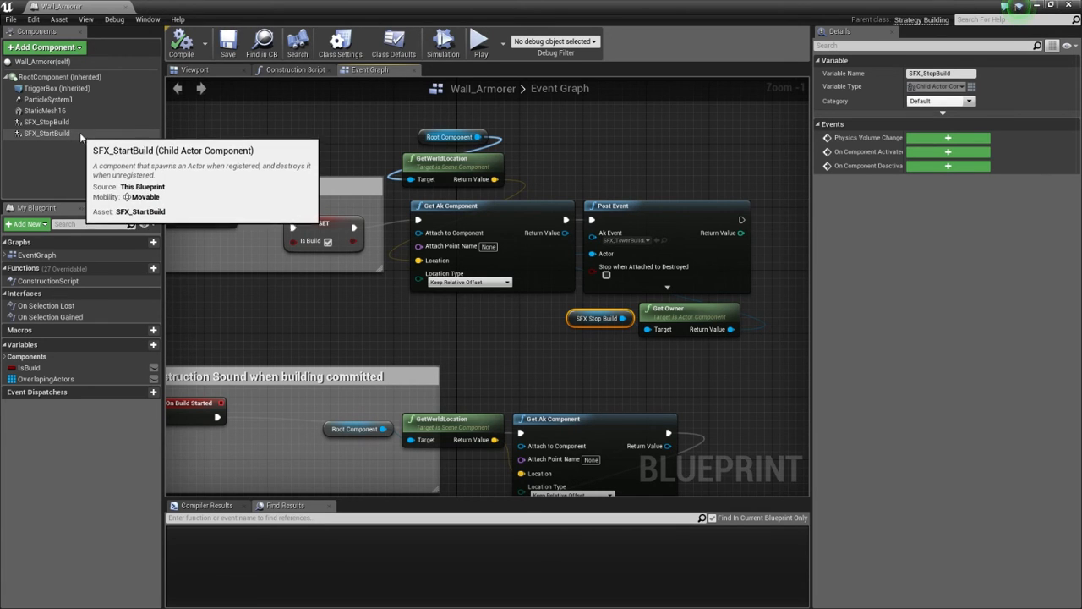
pyautogui.moveTo(522, 219)
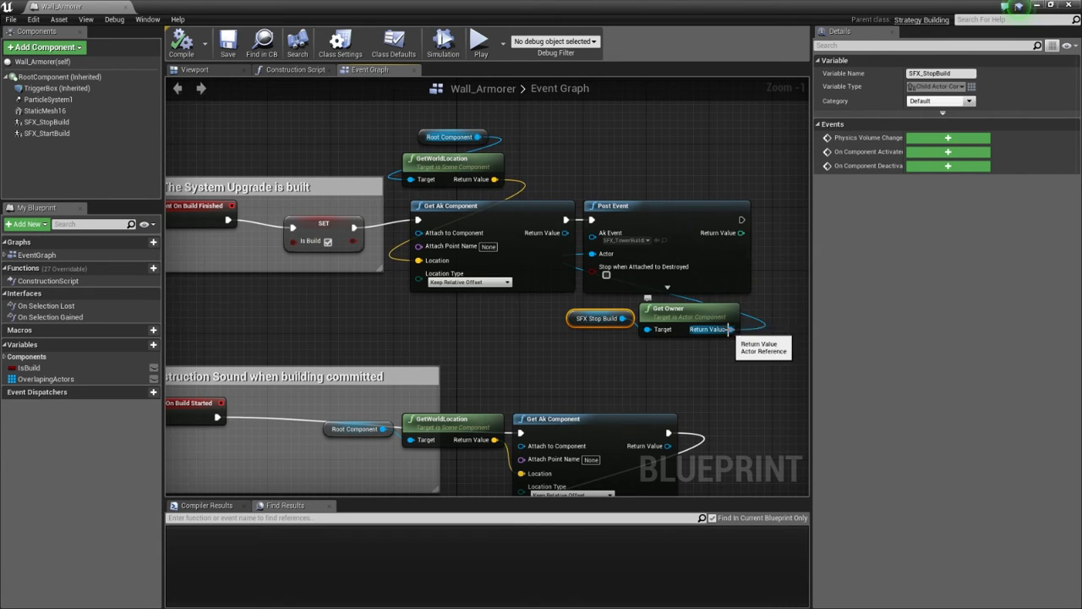
pyautogui.moveTo(609, 352)
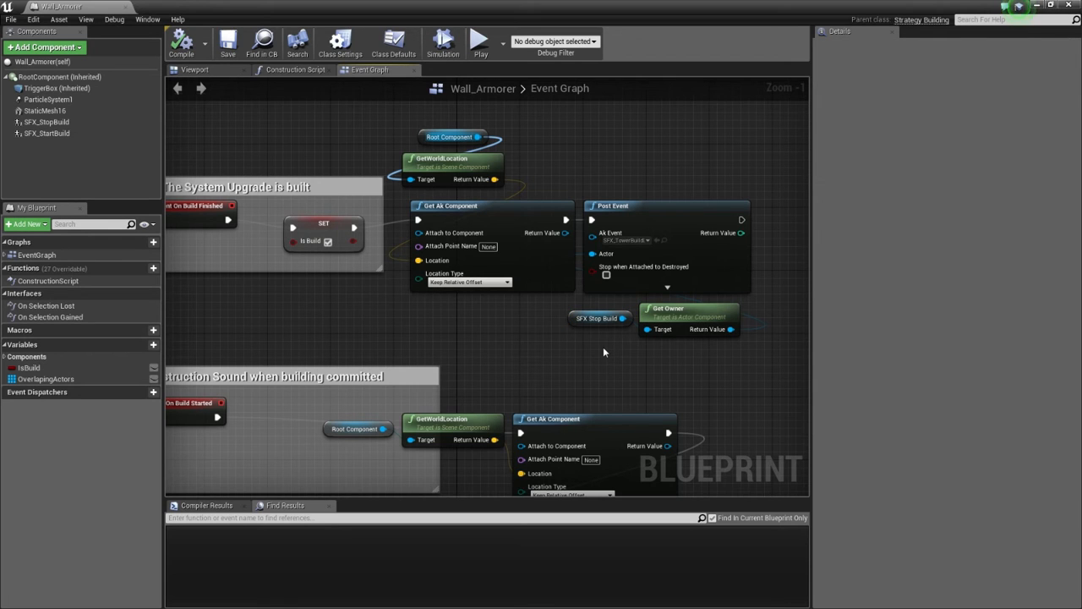
# Step: Inspect the Wall_Armorer Post Event and SFX Stop Build nodes with their SFX component variables
pyautogui.moveTo(606, 350); pyautogui.dragTo(629, 348)
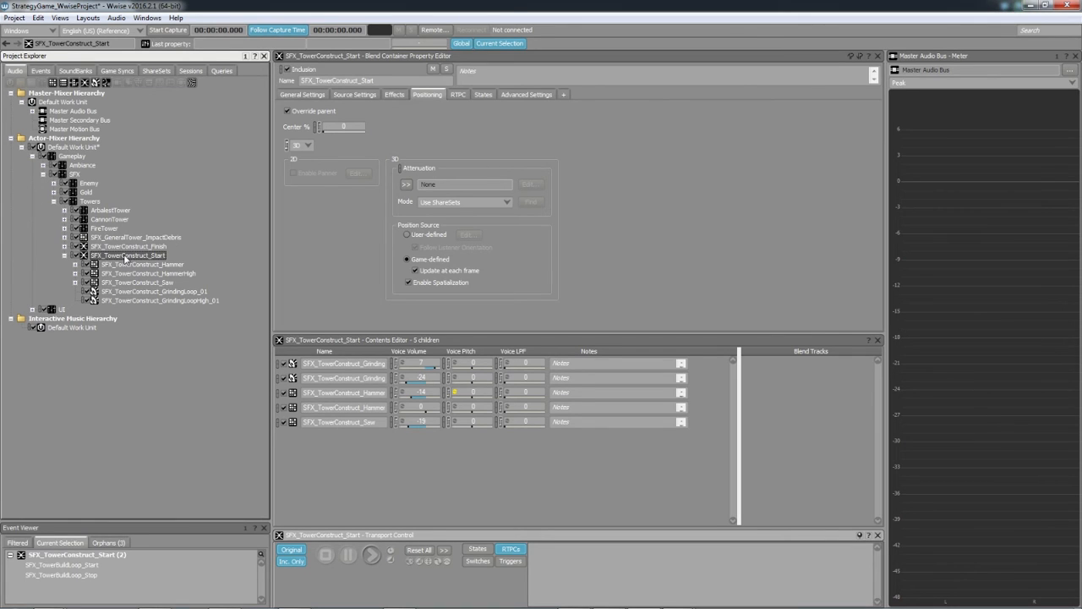
# Step: Audition the SFX_TowerConstruct GrindingLoop, GrindingLoopHigh and Saw containers in turn
pyautogui.click(365, 558)
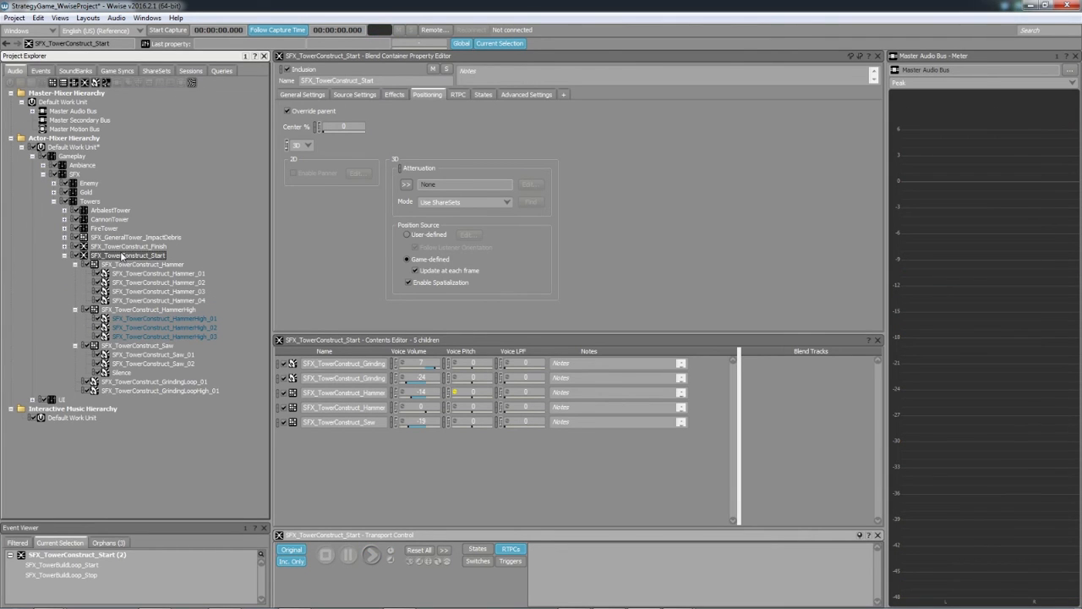
pyautogui.moveTo(144, 269)
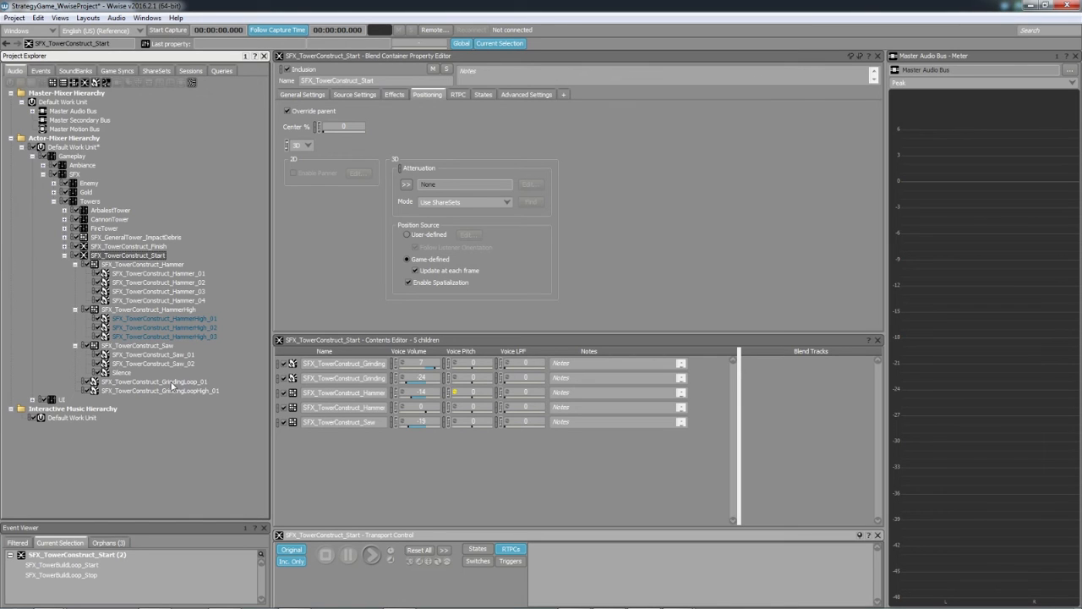
pyautogui.click(155, 379)
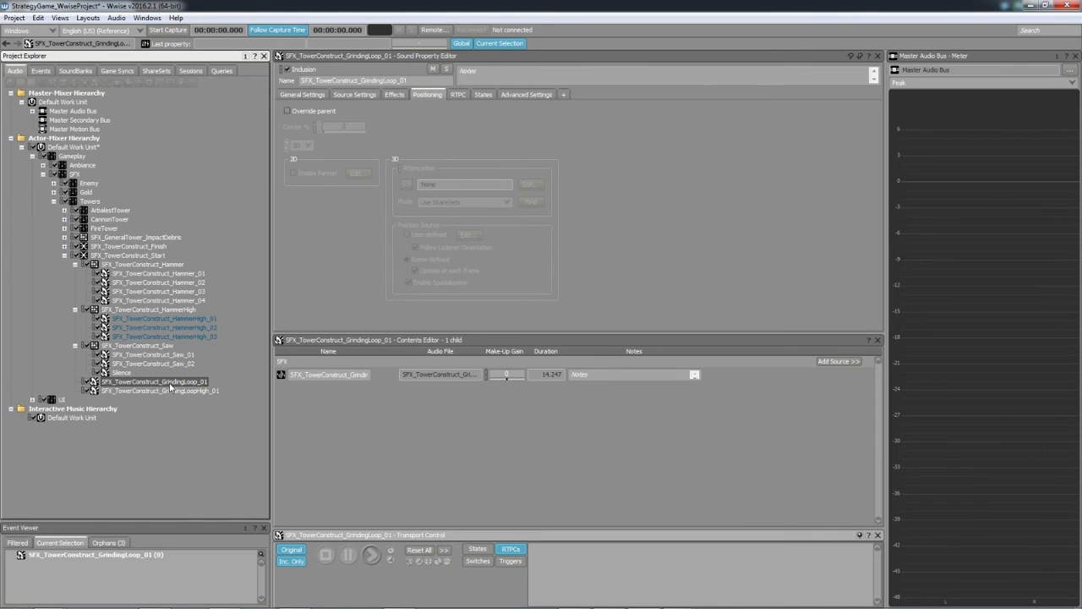
pyautogui.click(366, 561)
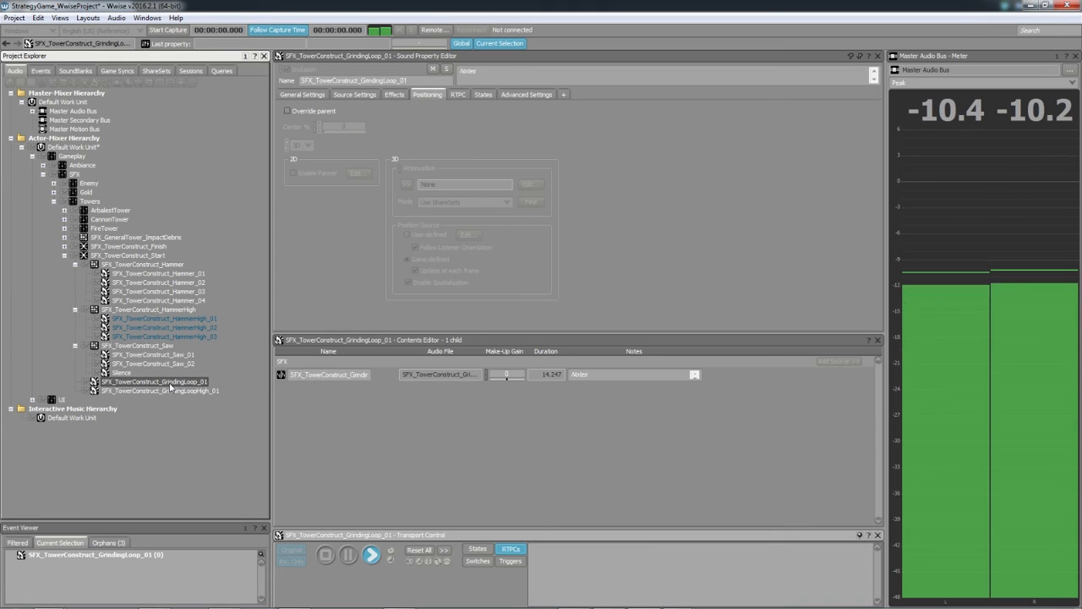
pyautogui.click(161, 392)
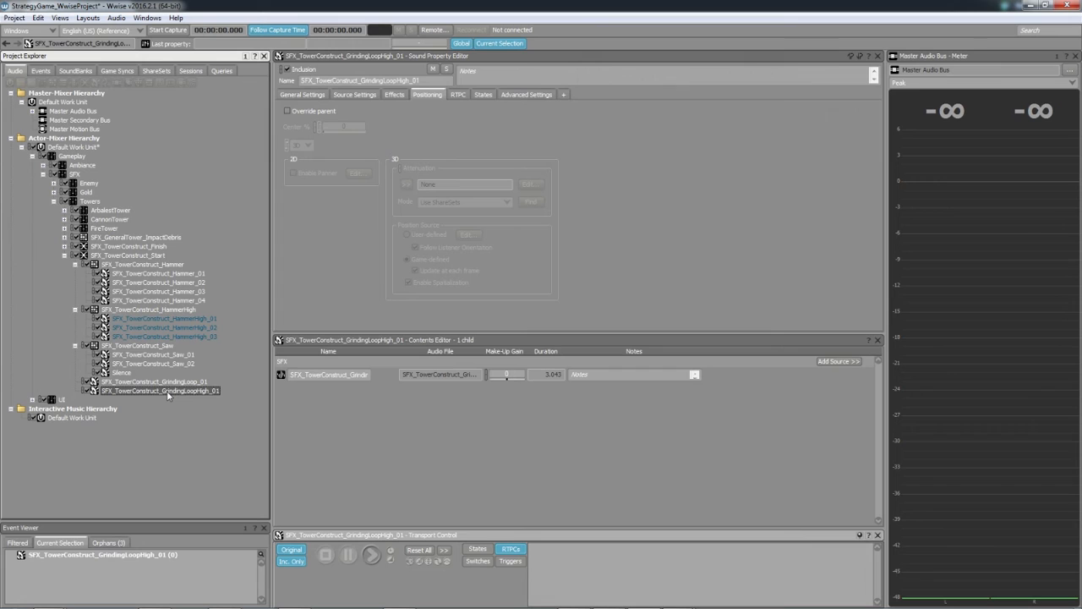
pyautogui.click(364, 558)
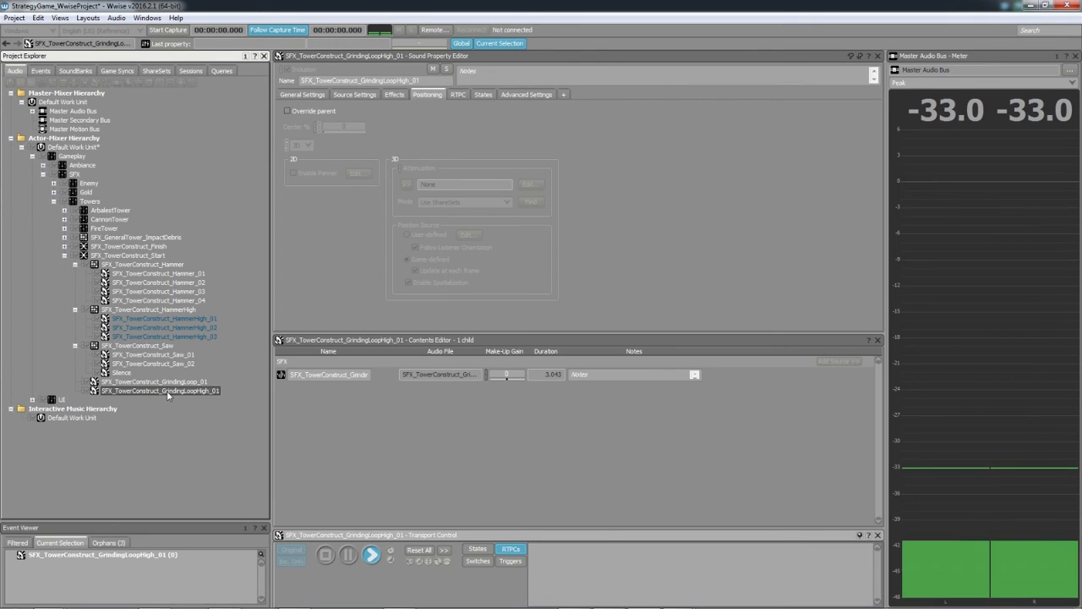
pyautogui.click(142, 345)
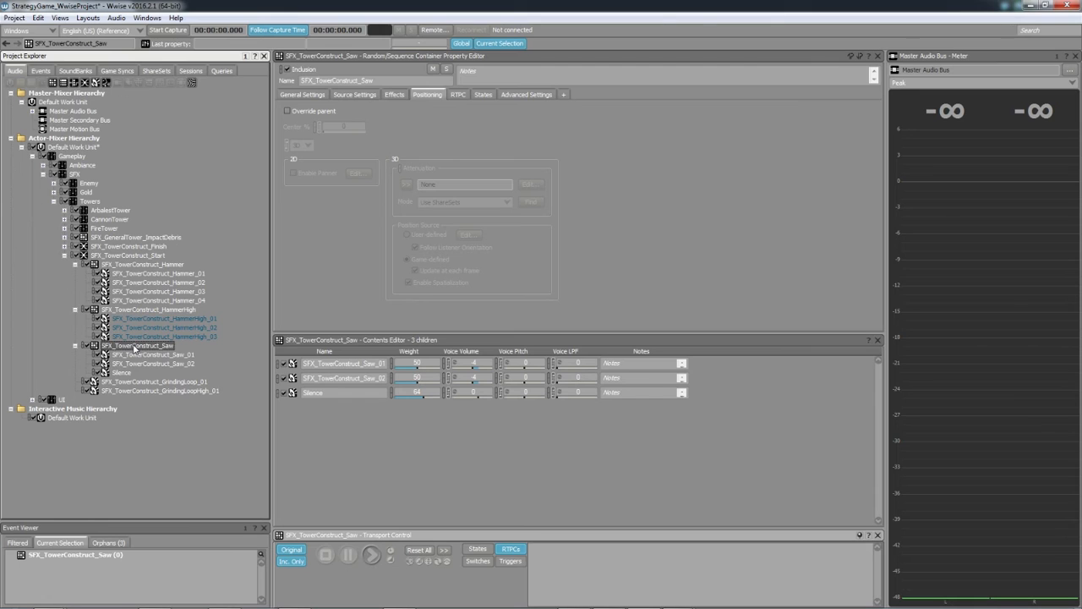
pyautogui.click(369, 559)
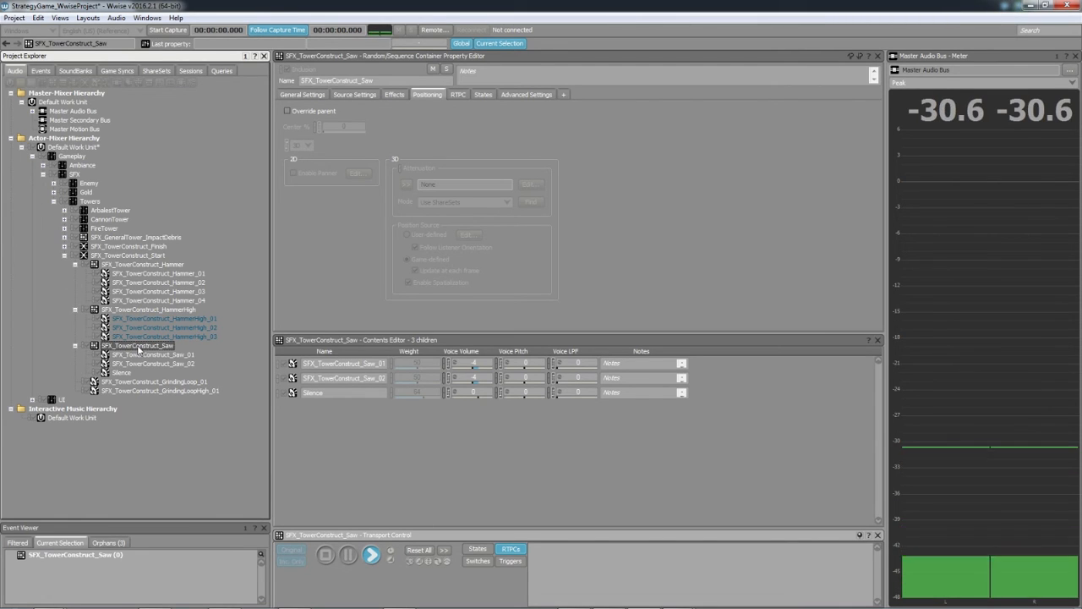
# Step: Audition the HammerHigh and Hammer containers, then reselect Hammer under the Start blend container
pyautogui.click(149, 311)
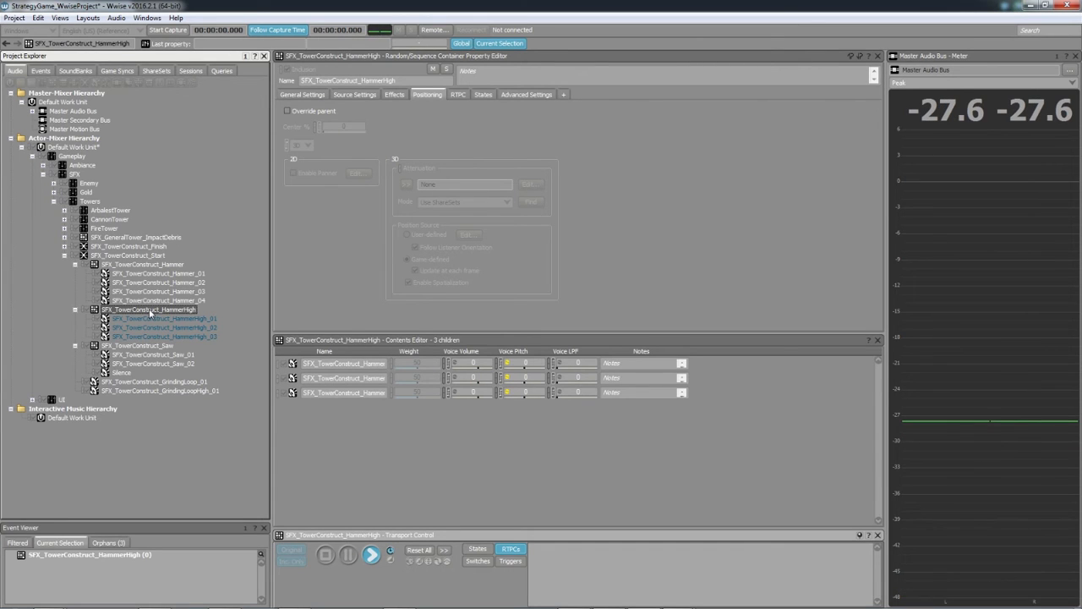
pyautogui.click(142, 263)
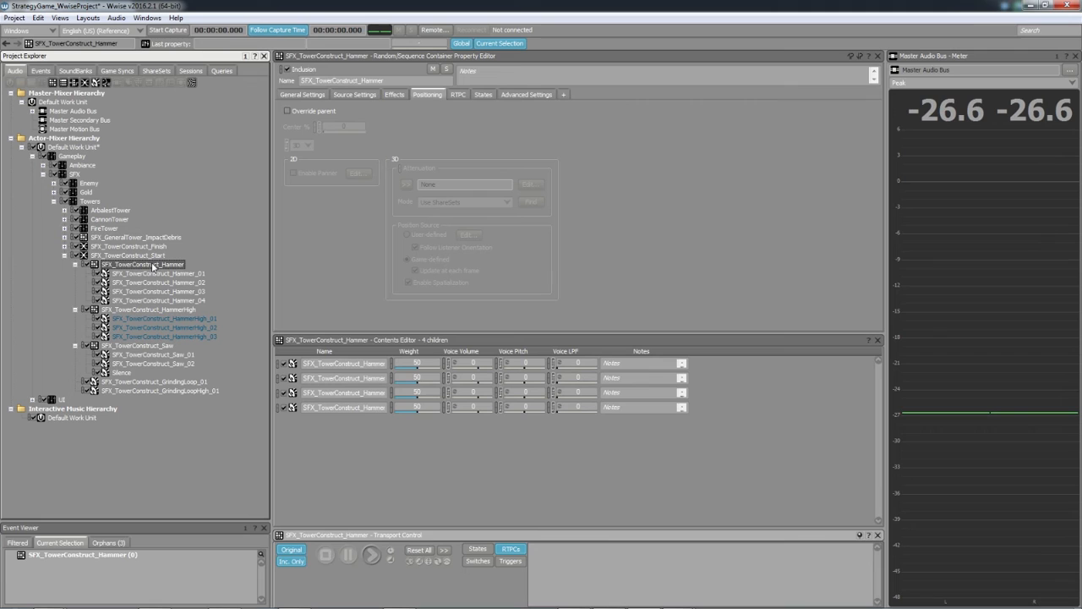
pyautogui.click(365, 560)
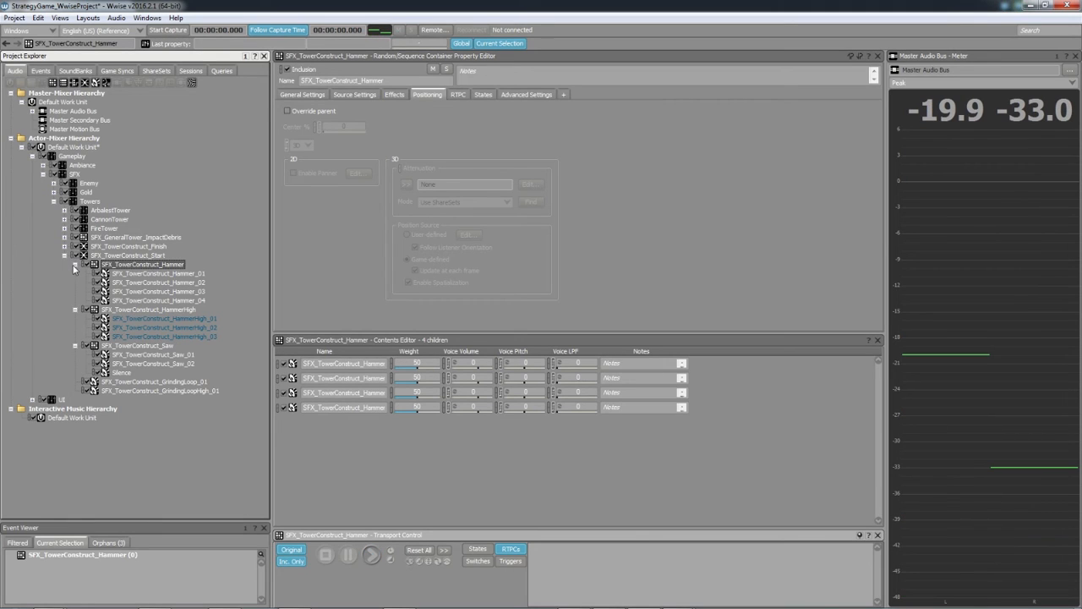
pyautogui.click(74, 264)
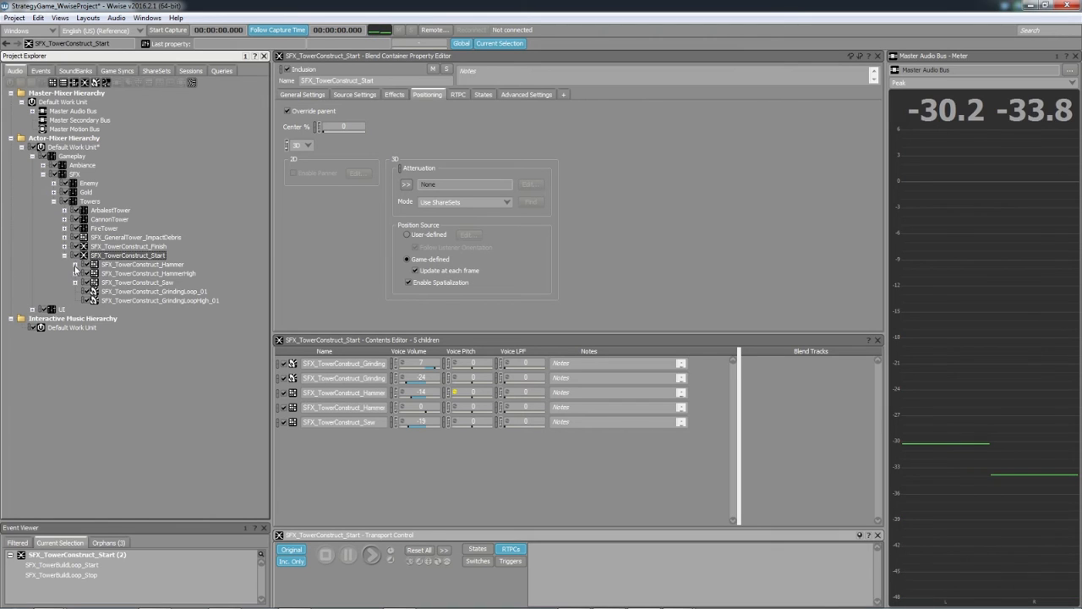
pyautogui.click(74, 264)
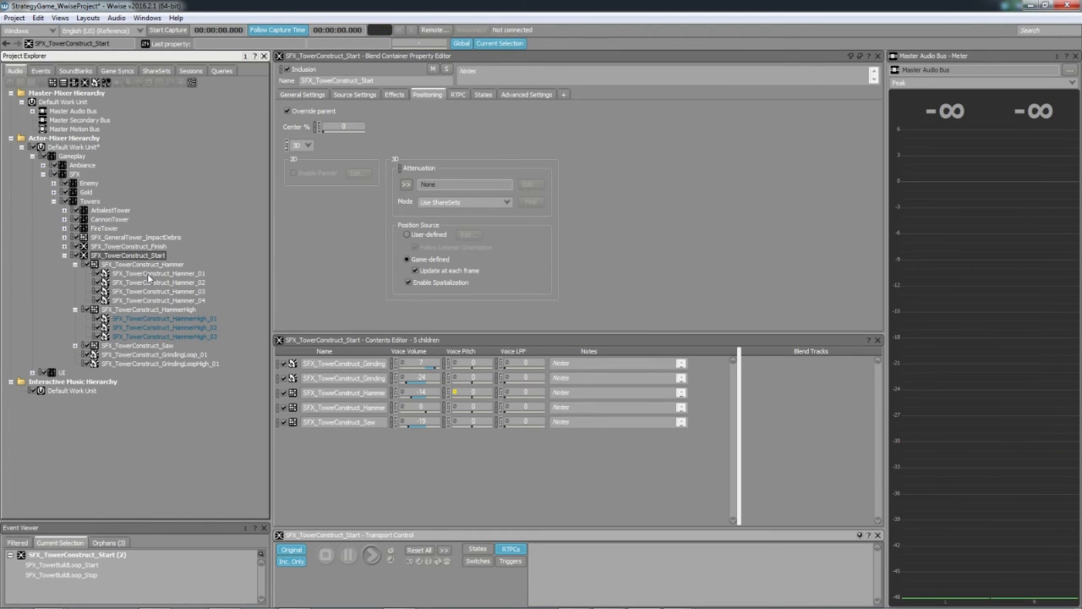
pyautogui.click(143, 264)
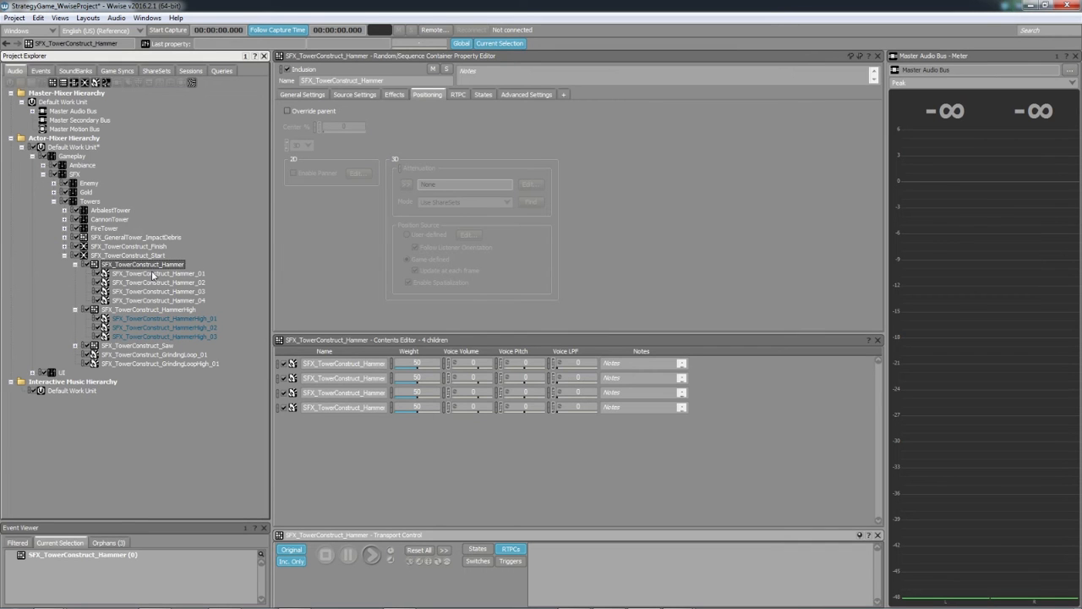
# Step: Inspect the trim markers of the HammerHigh and Hammer sample waveforms in the Source Editor
pyautogui.doubleClick(161, 328)
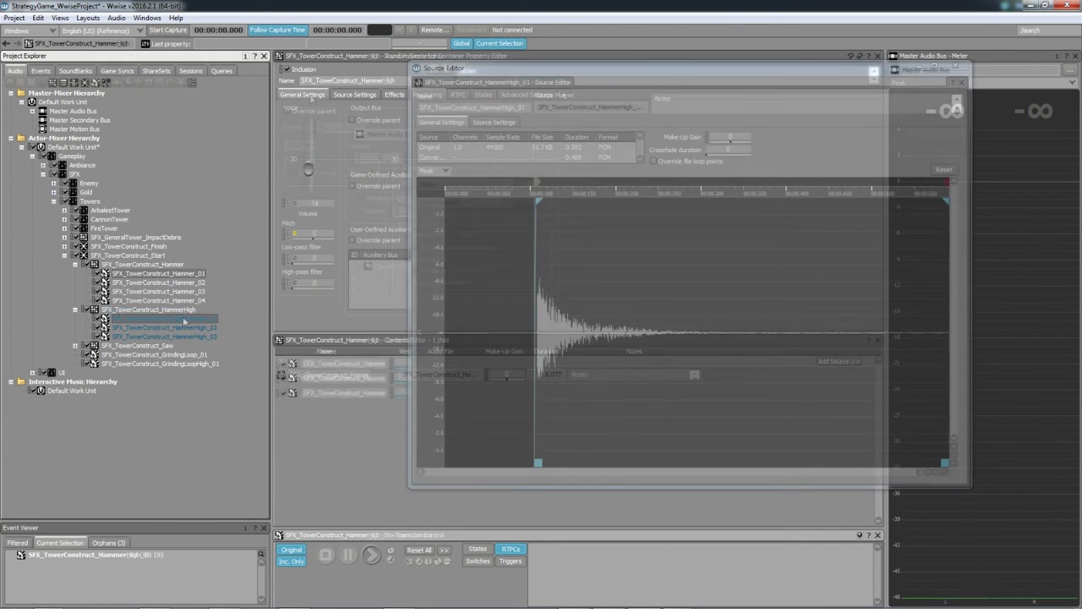
pyautogui.click(152, 310)
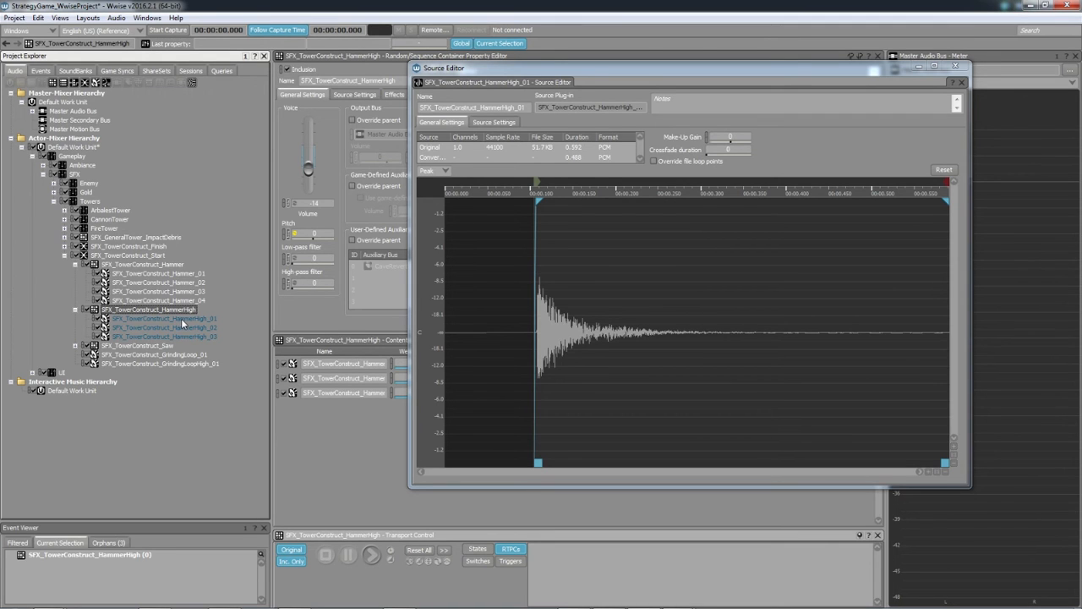
pyautogui.click(143, 264)
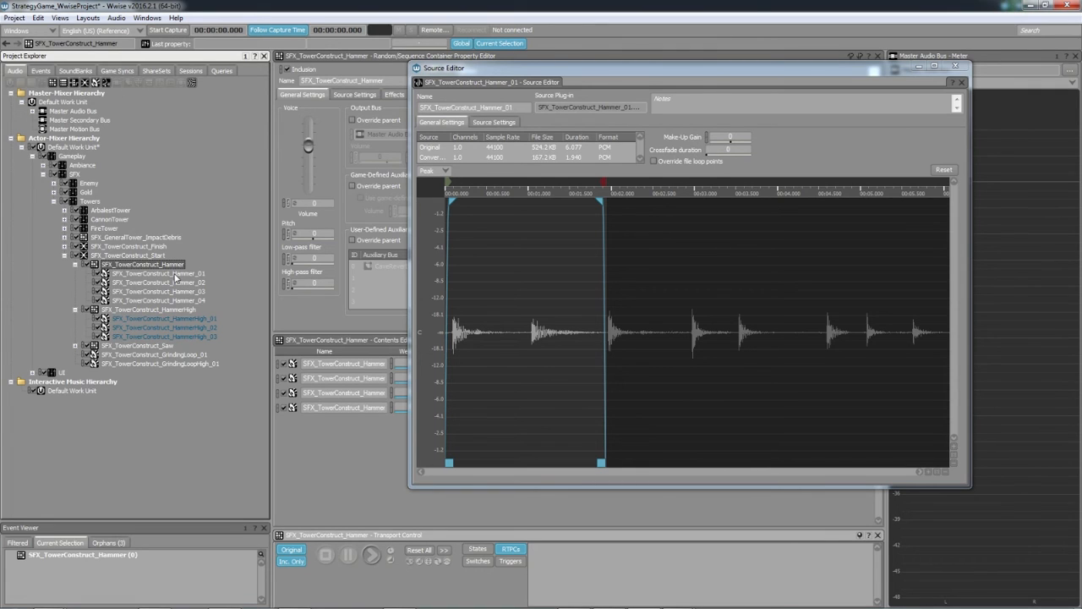
pyautogui.click(159, 280)
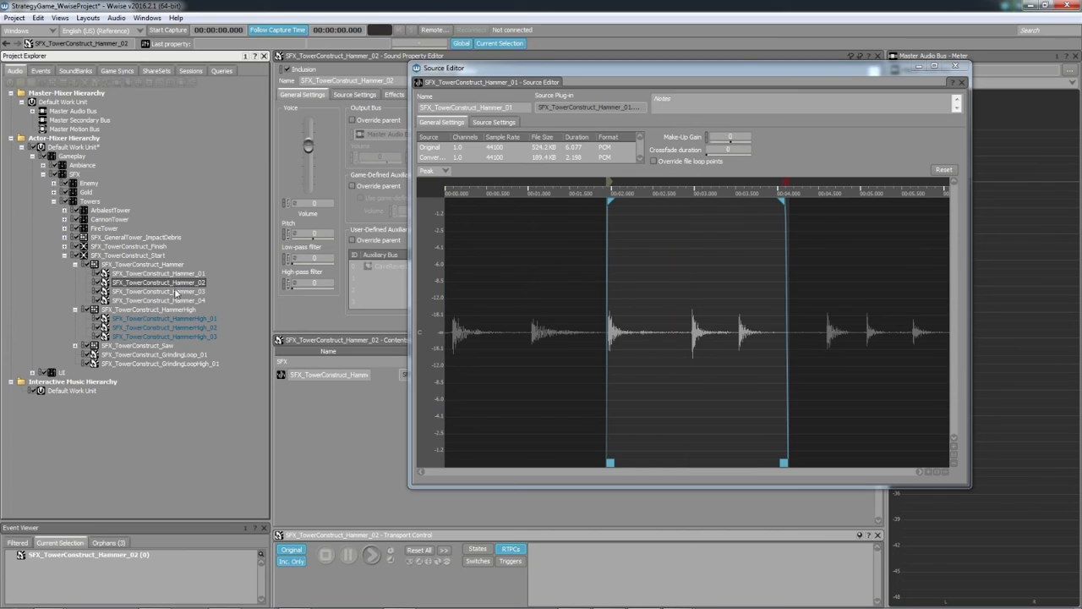
pyautogui.click(159, 301)
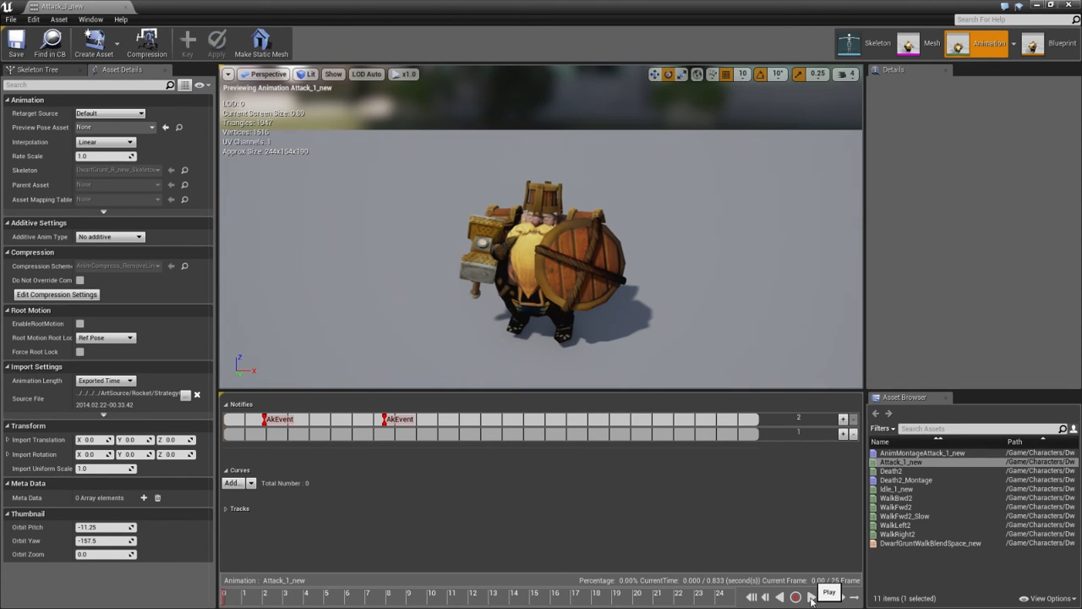
# Step: Play the Attack_1_new dwarf animation with its two AkEvent notifies
pyautogui.click(812, 598)
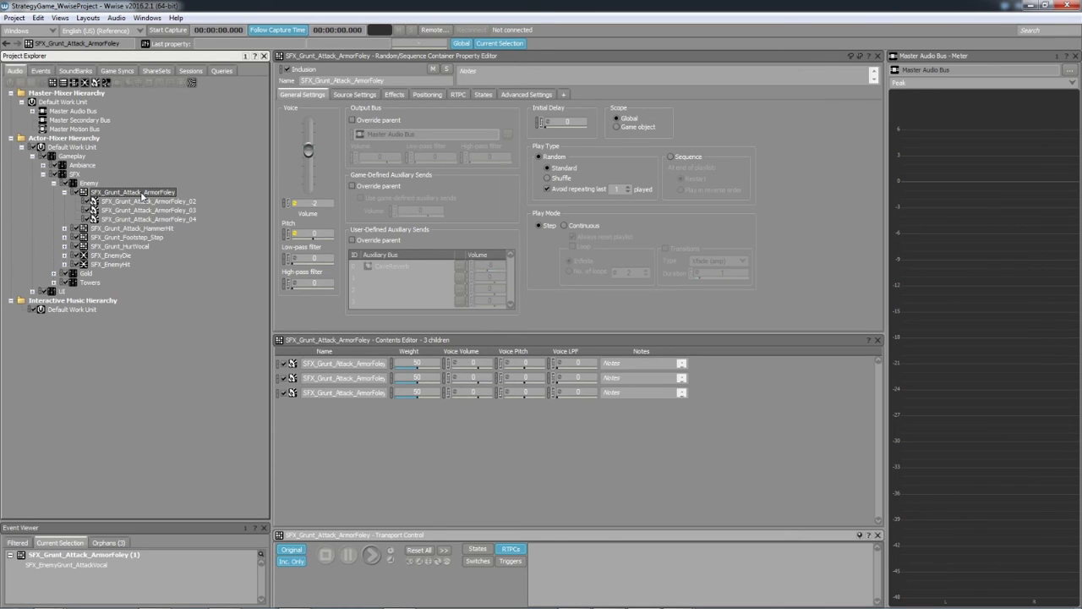
# Step: Play SFX_Grunt_Attack_ArmorFoley, then the seven-variation SFX_Grunt_HurtVocal container
pyautogui.click(363, 558)
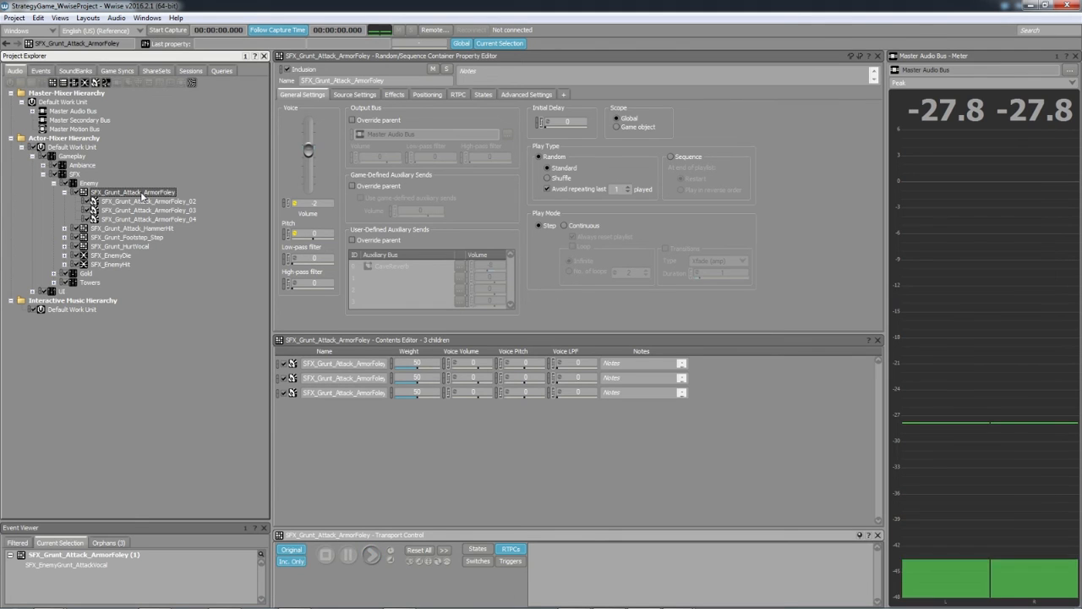
pyautogui.click(64, 247)
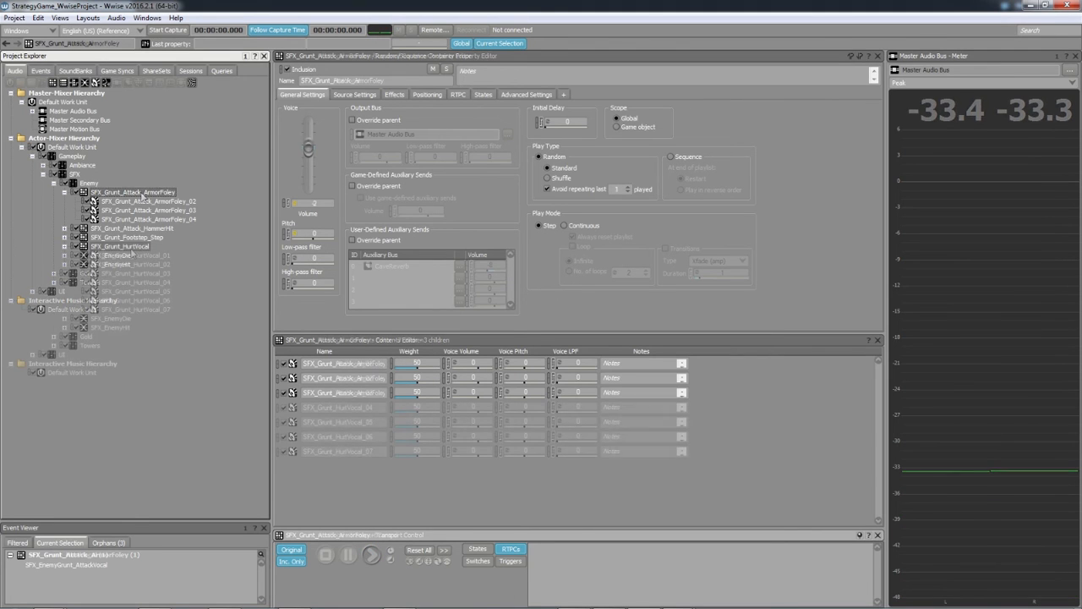
pyautogui.click(125, 246)
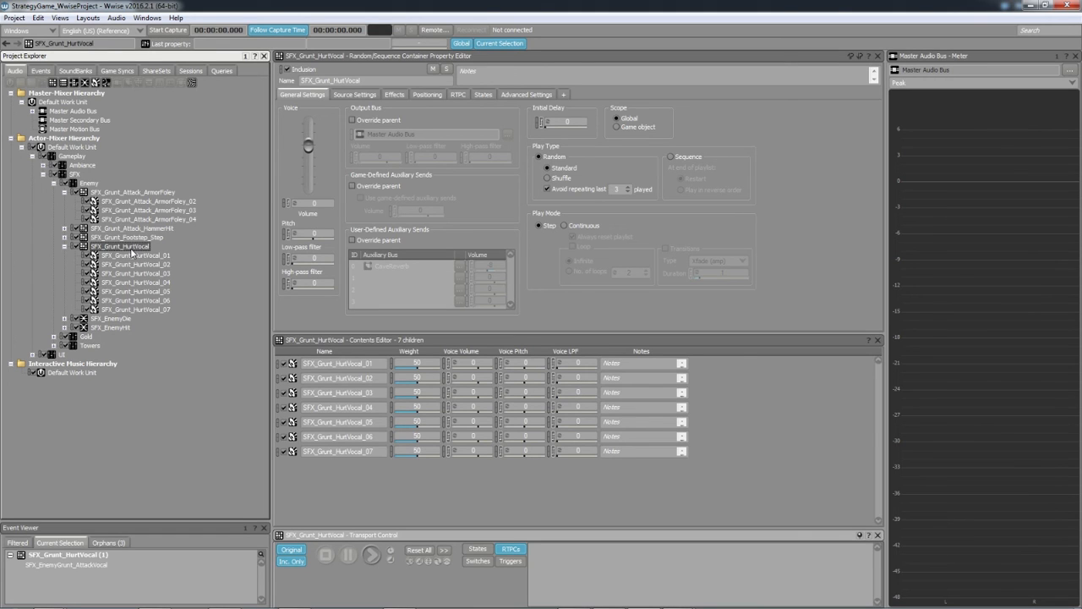
pyautogui.click(389, 558)
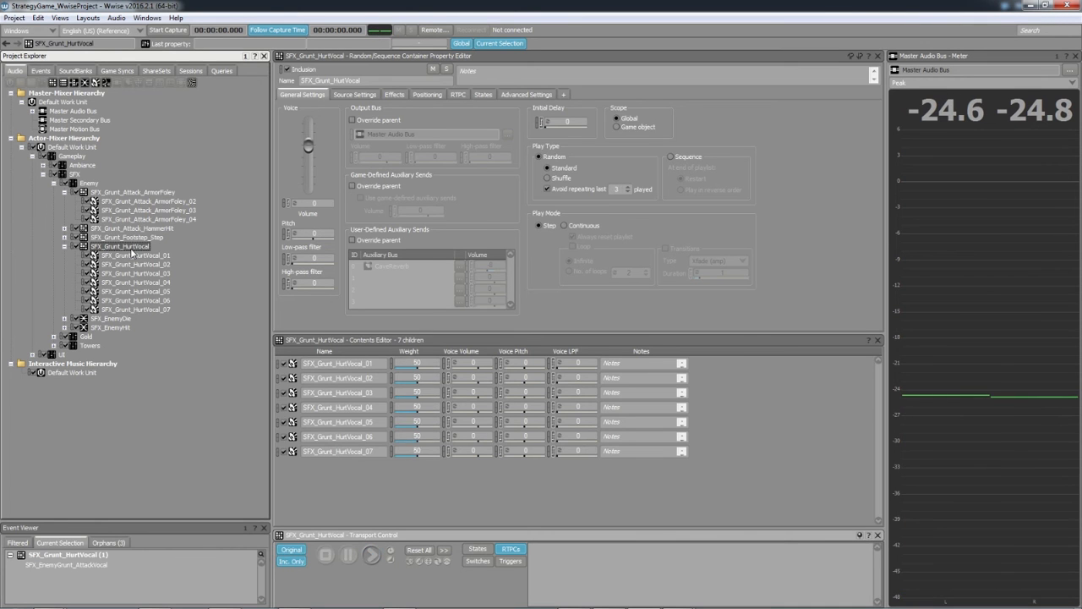
pyautogui.click(367, 558)
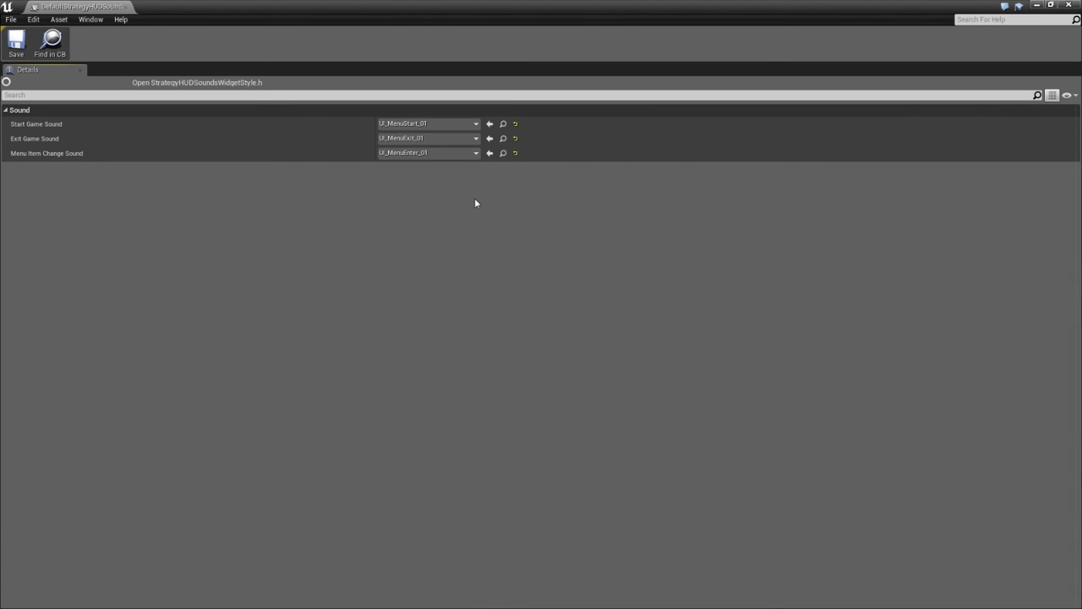
pyautogui.moveTo(460, 209)
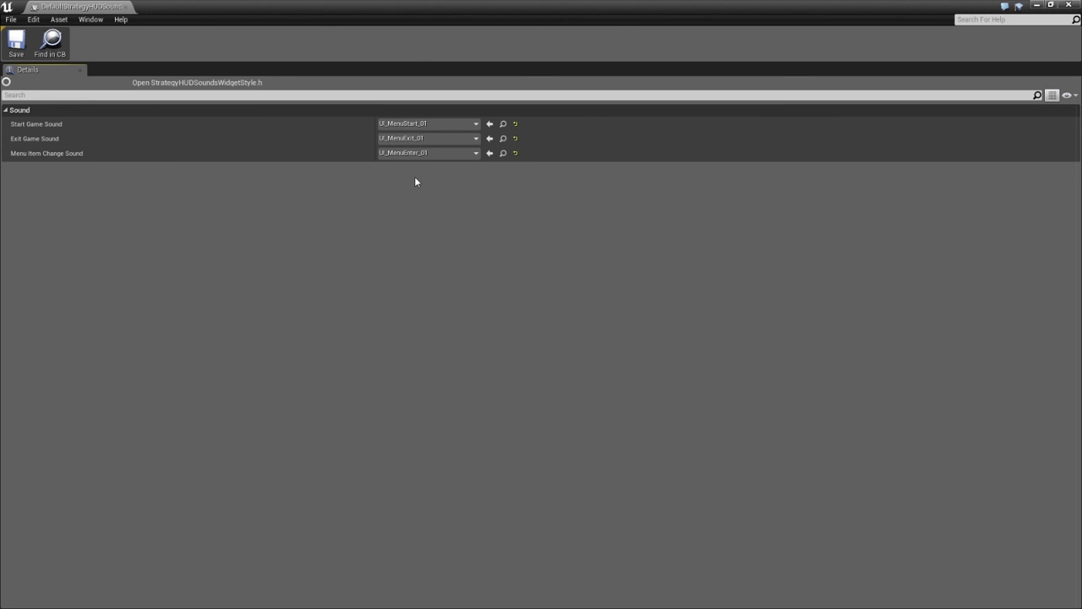
pyautogui.moveTo(1062, 47)
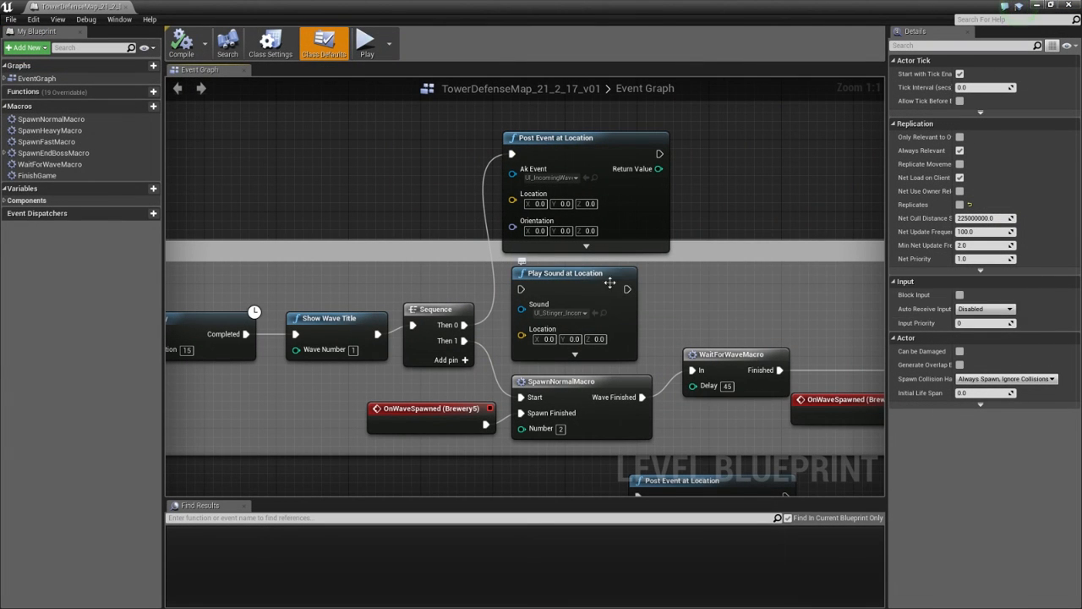
pyautogui.moveTo(663, 291)
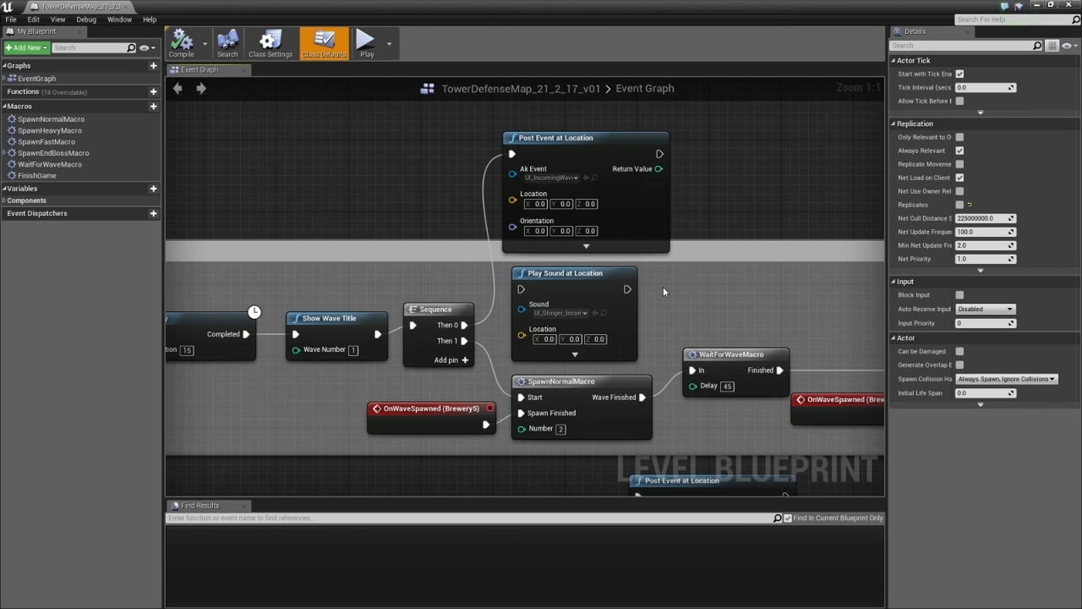
pyautogui.moveTo(650, 305)
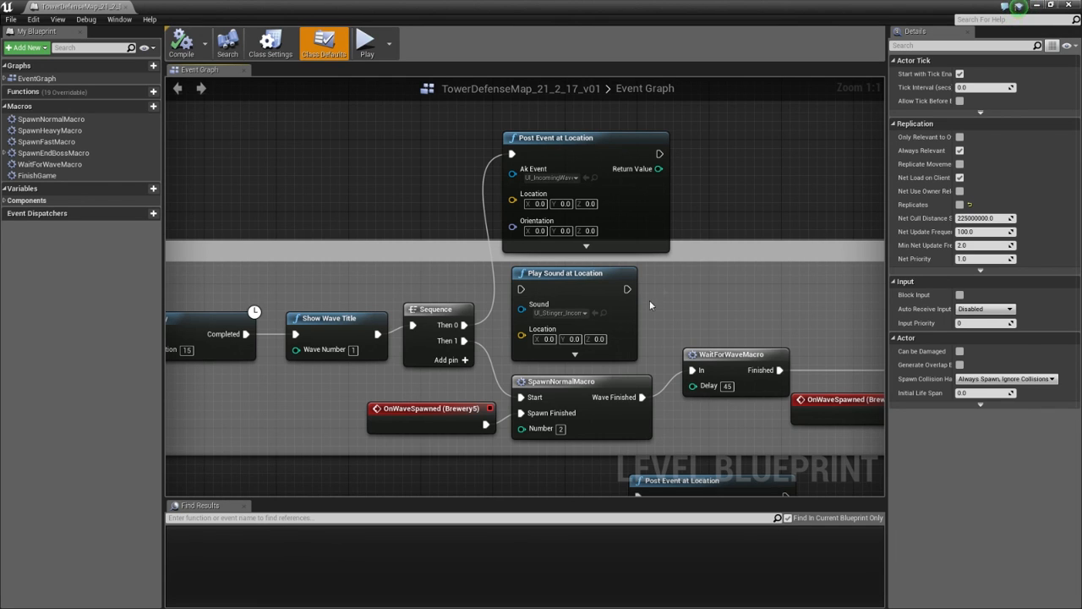
pyautogui.moveTo(585, 139)
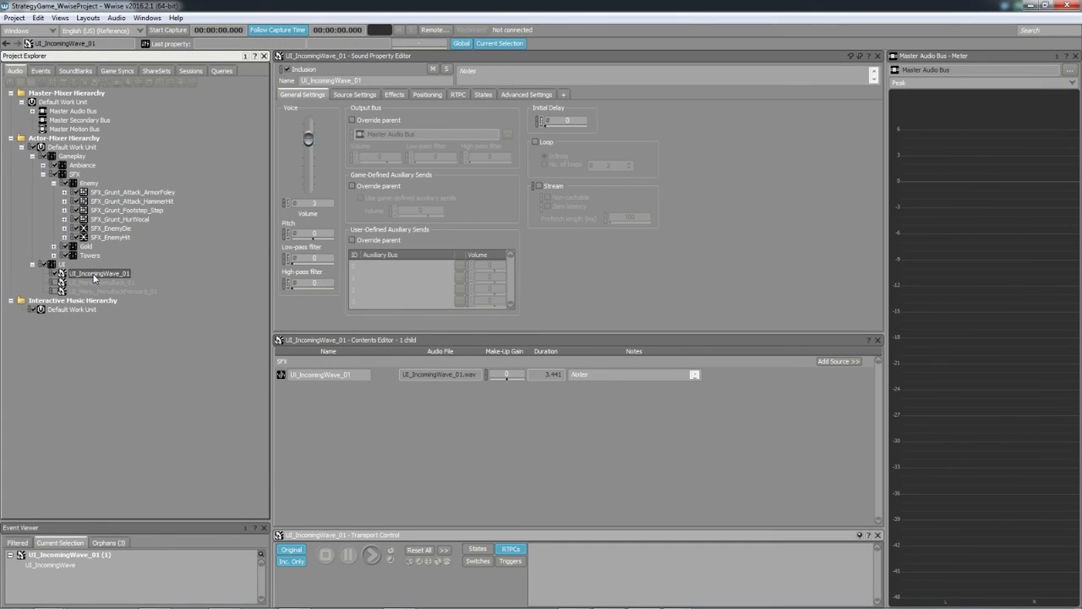
# Step: Audition UI_IncomingWave_01 through the Transport Control so the master bus meters signal
pyautogui.click(369, 554)
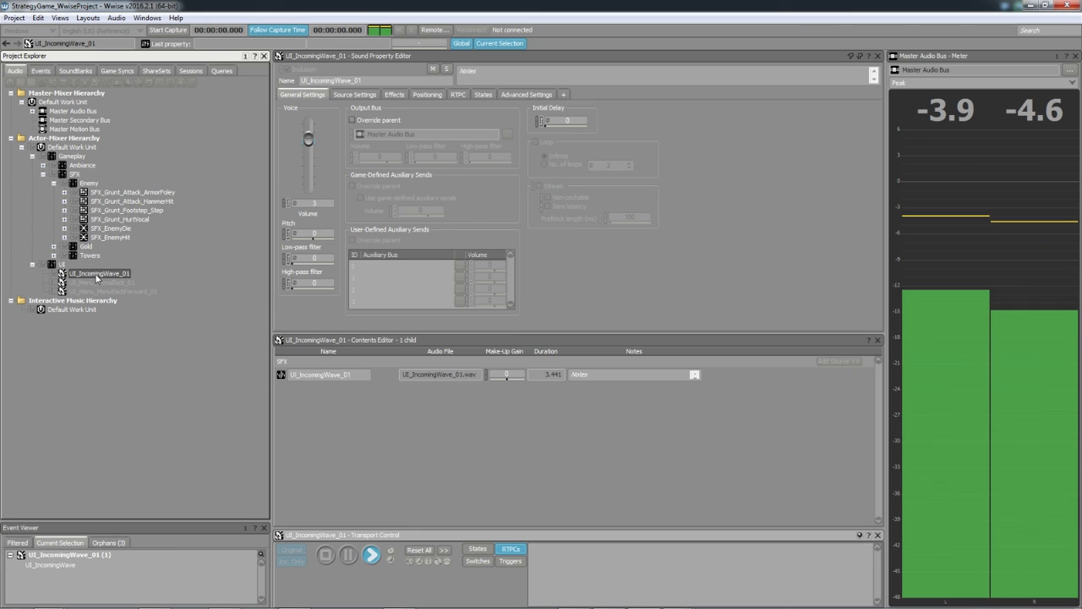